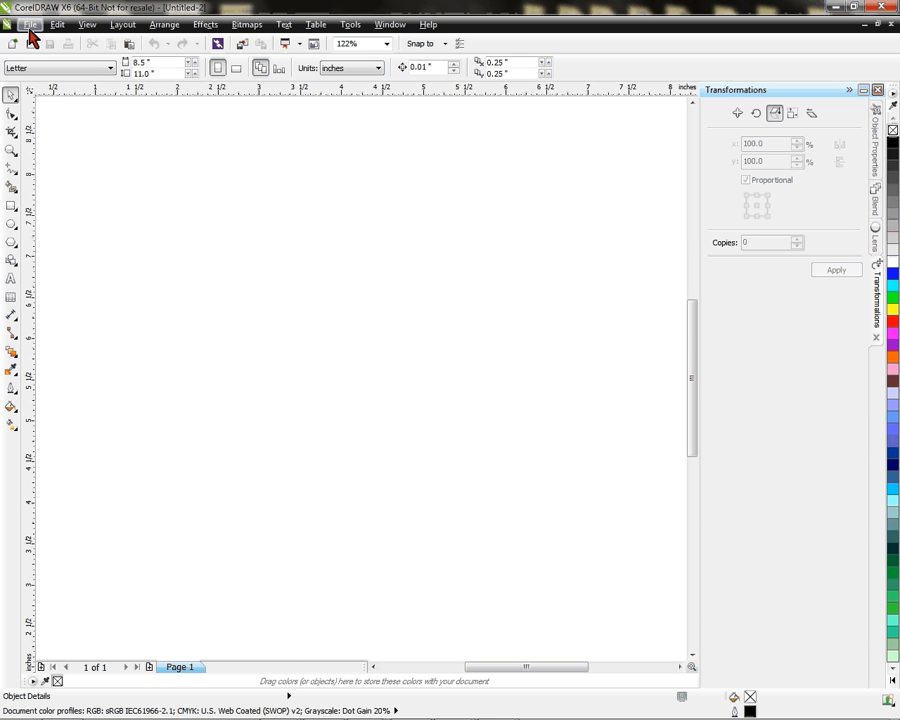
Step: Create a new blank Letter-size document from the File menu
{"action": "left_click", "coordinate": [32, 24]}
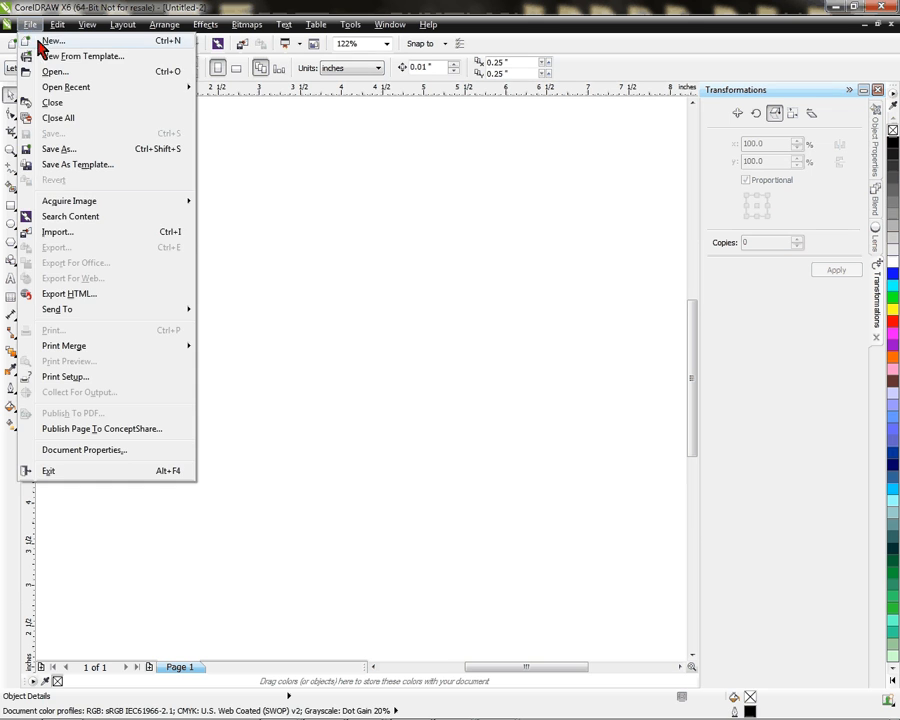
{"action": "left_click", "coordinate": [52, 40]}
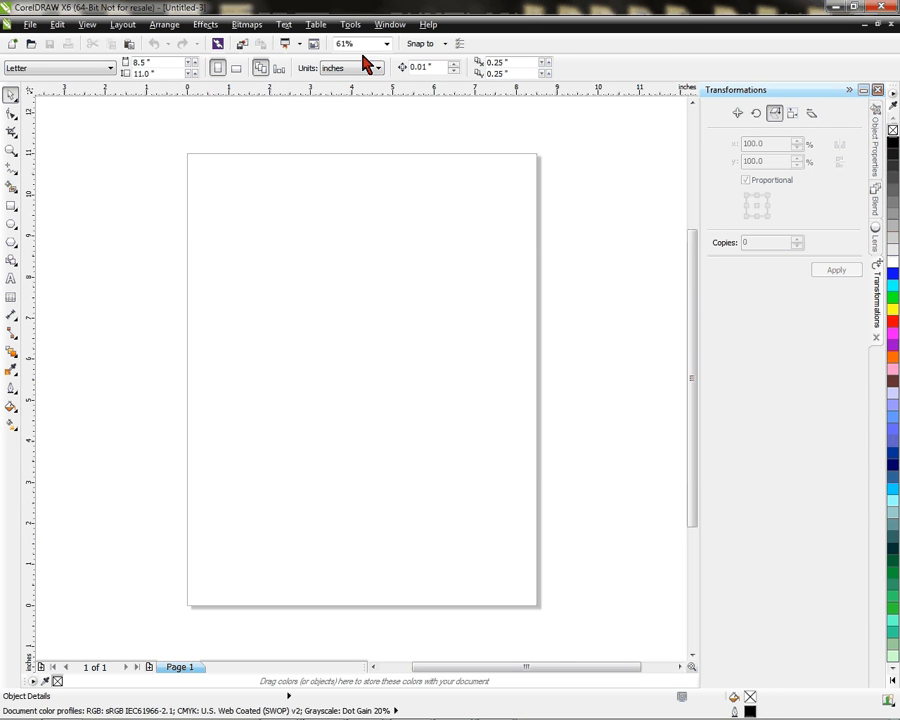
{"action": "mouse_move", "coordinate": [350, 24]}
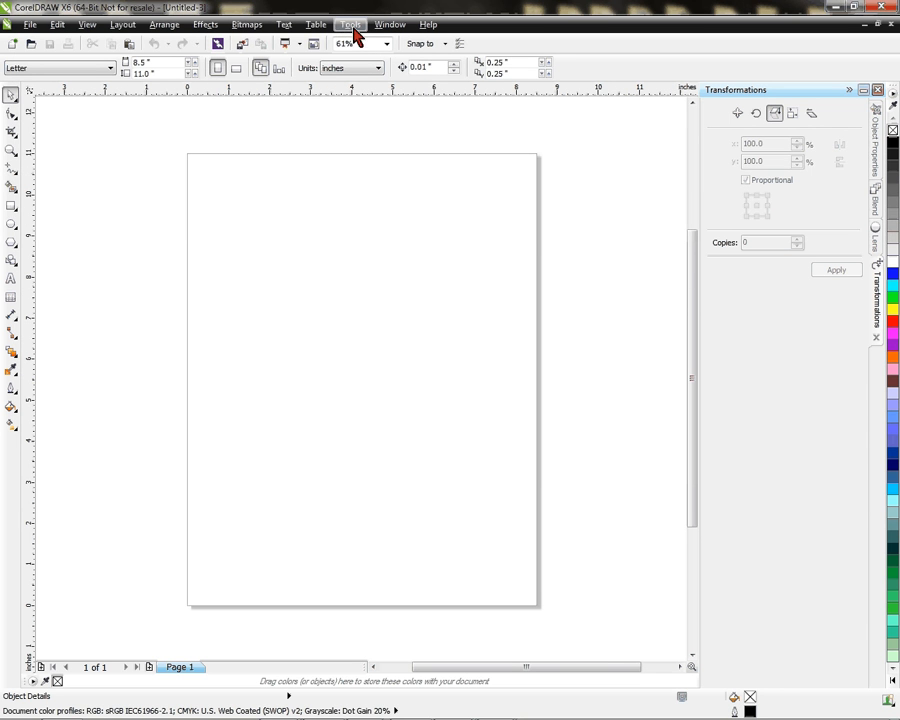
{"action": "mouse_move", "coordinate": [390, 24]}
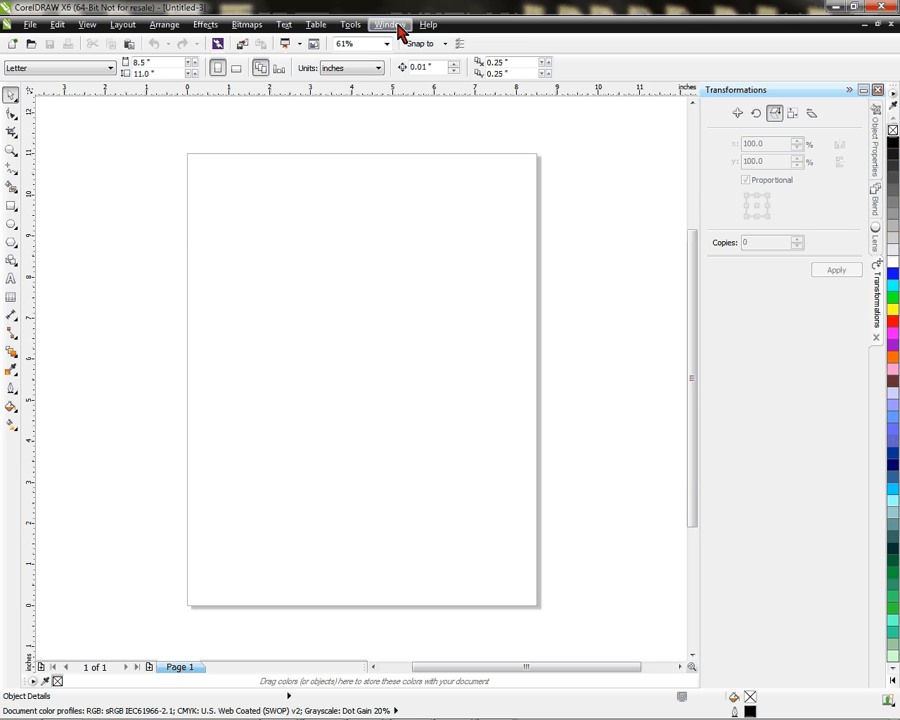
{"action": "left_click", "coordinate": [390, 24]}
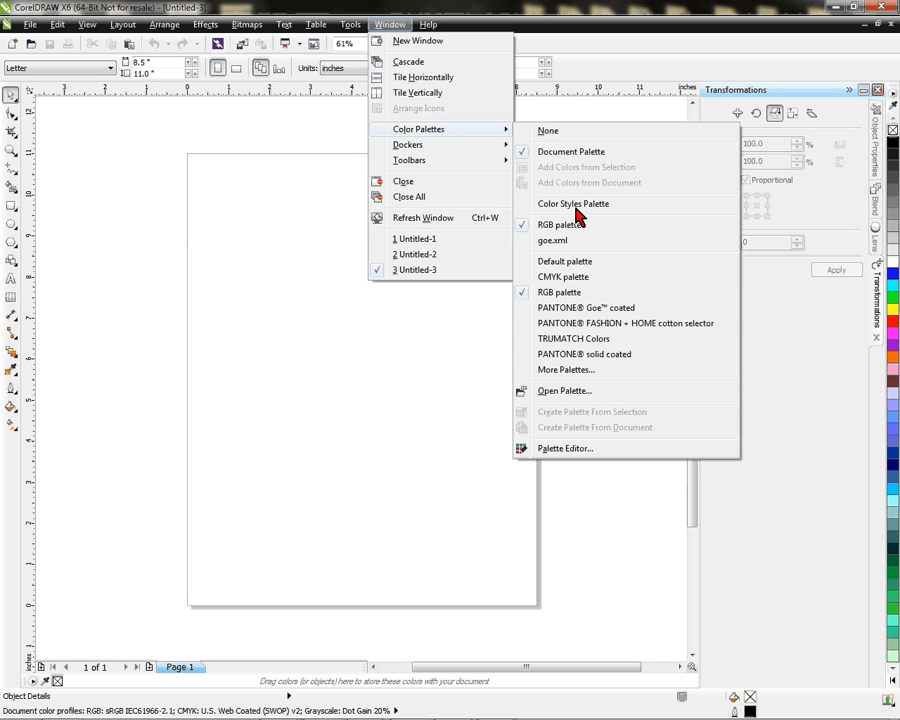
{"action": "mouse_move", "coordinate": [576, 456]}
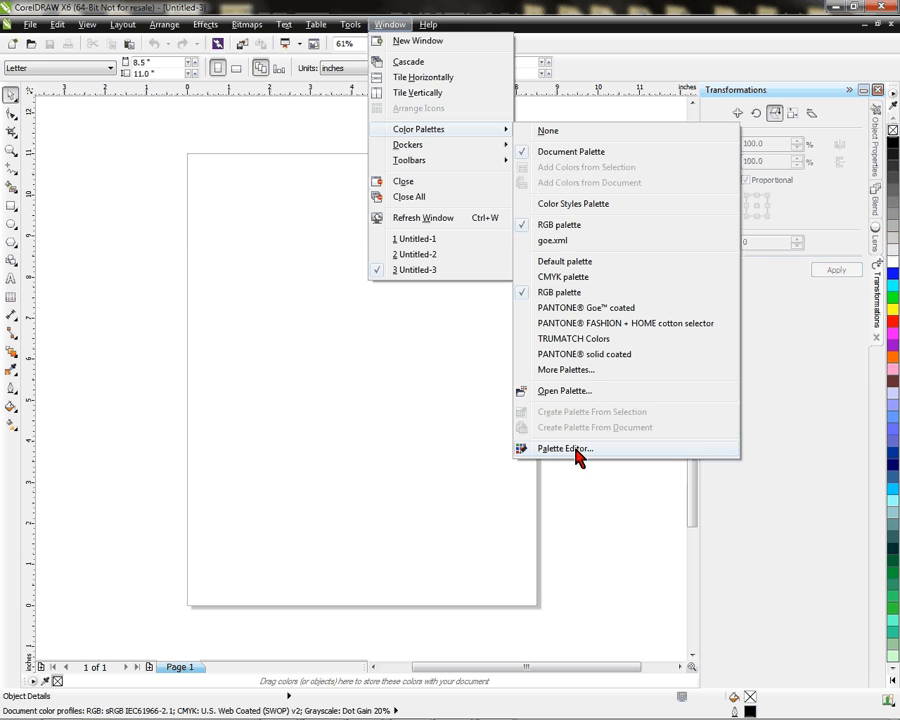
{"action": "mouse_move", "coordinate": [640, 236]}
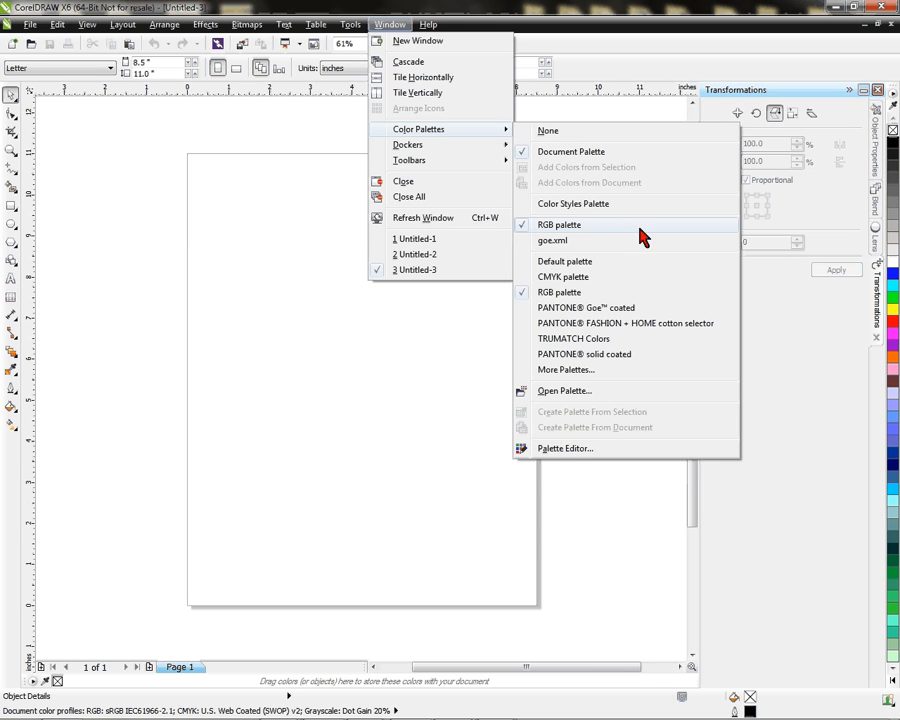
{"action": "mouse_move", "coordinate": [642, 240]}
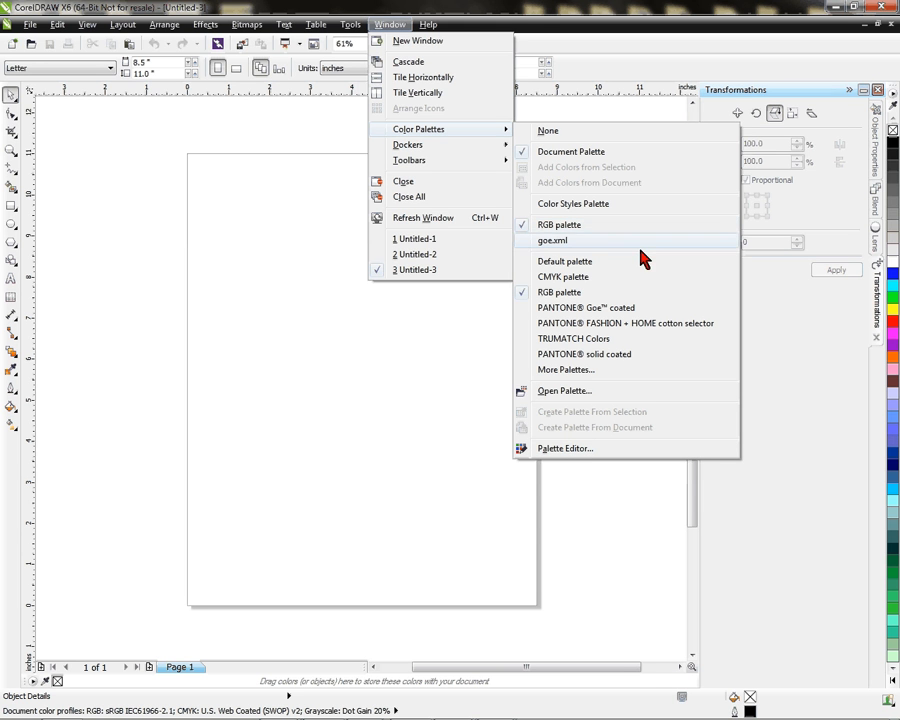
{"action": "mouse_move", "coordinate": [560, 224]}
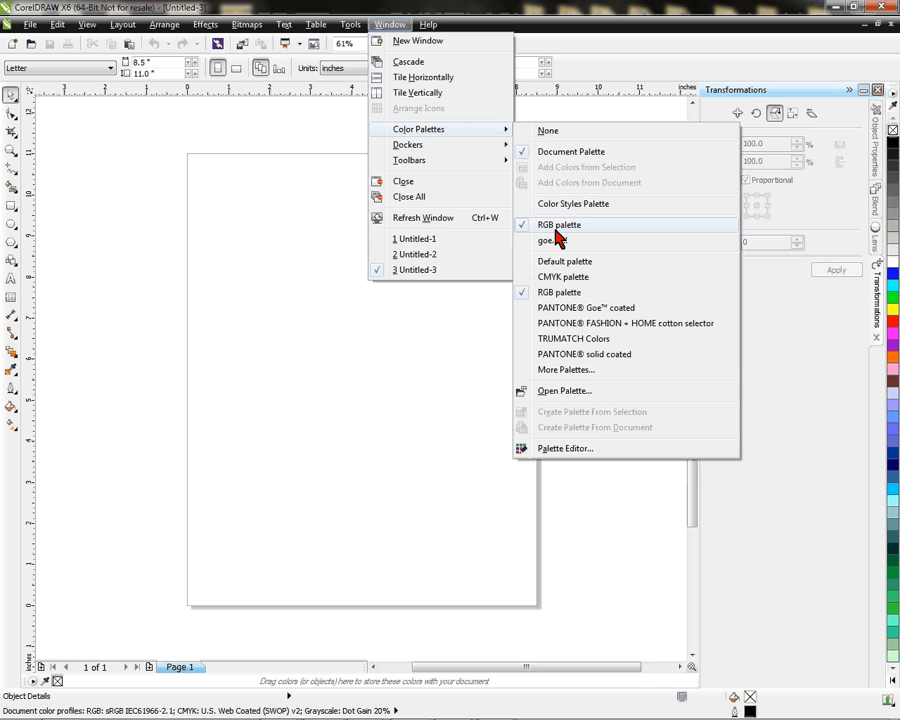
{"action": "mouse_move", "coordinate": [576, 224]}
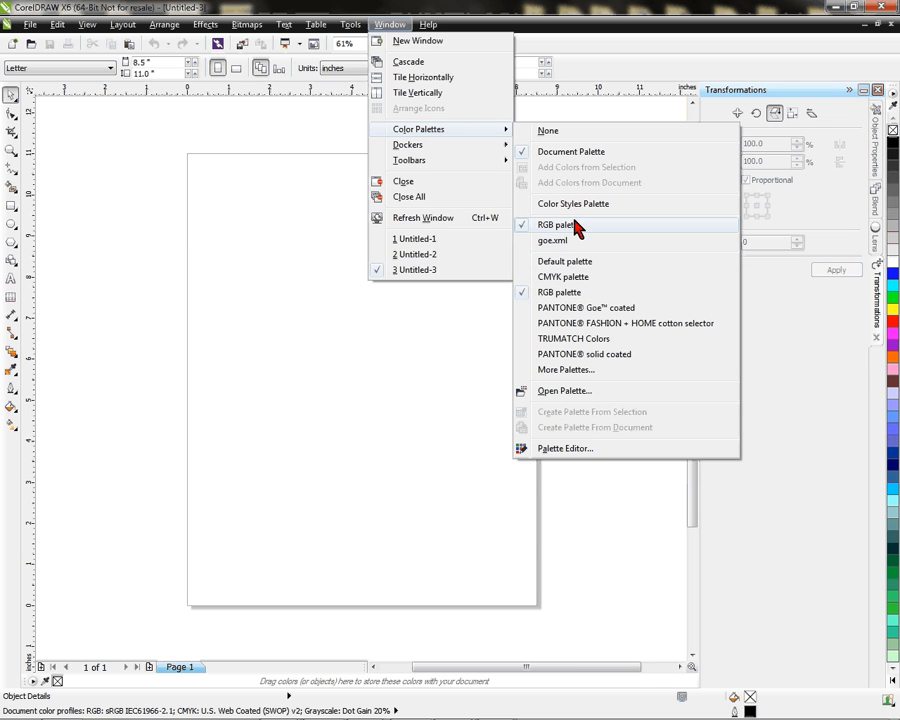
{"action": "mouse_move", "coordinate": [556, 236]}
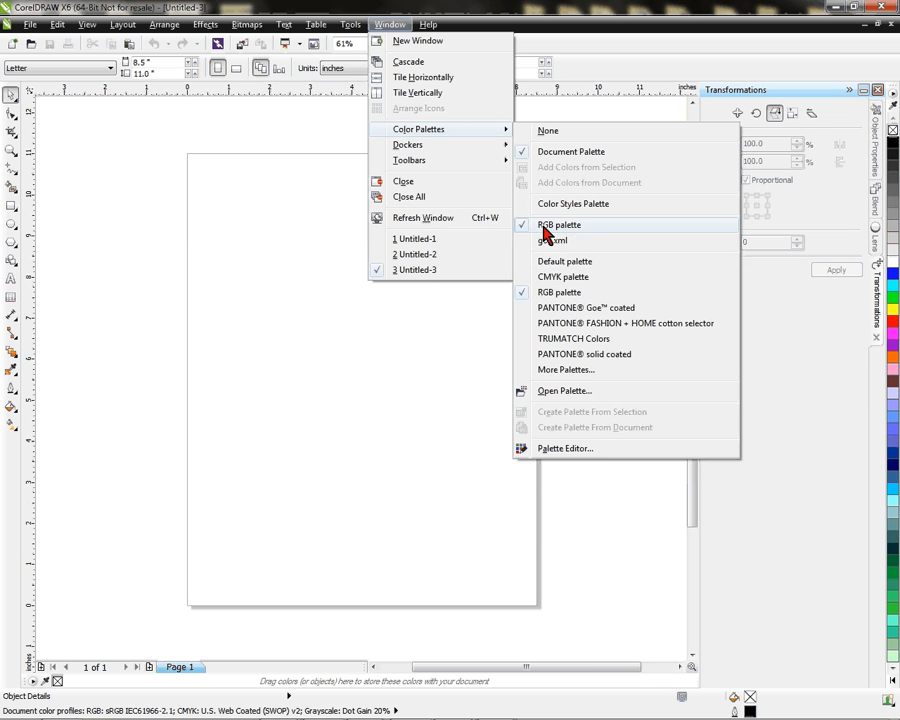
{"action": "mouse_move", "coordinate": [572, 236]}
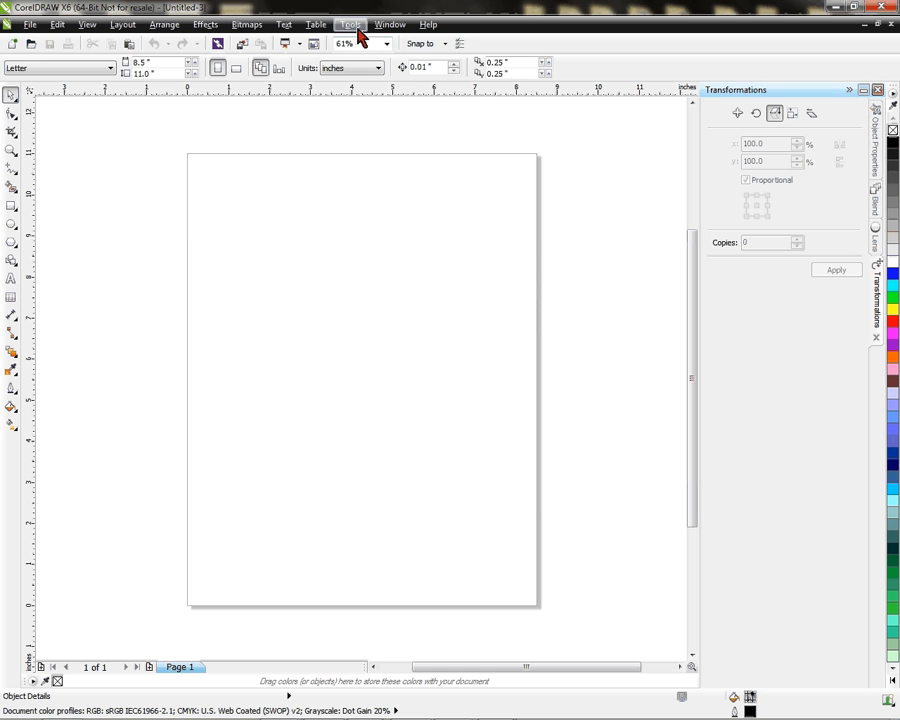
Step: Bring up Run Macro via Tools > Macros and list macros from All Standard Projects
{"action": "left_click", "coordinate": [350, 24]}
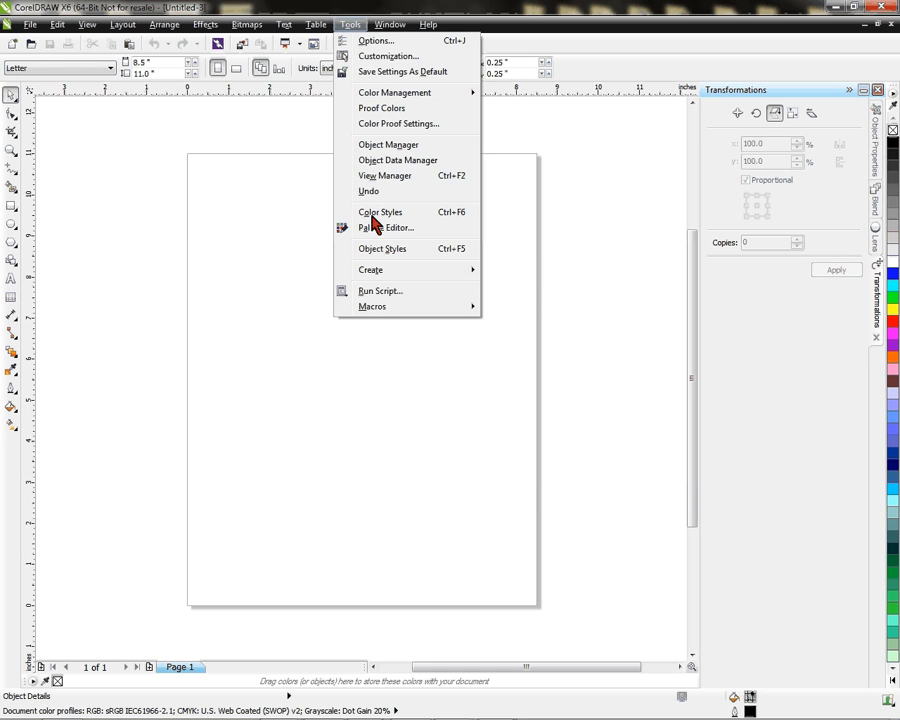
{"action": "mouse_move", "coordinate": [372, 306]}
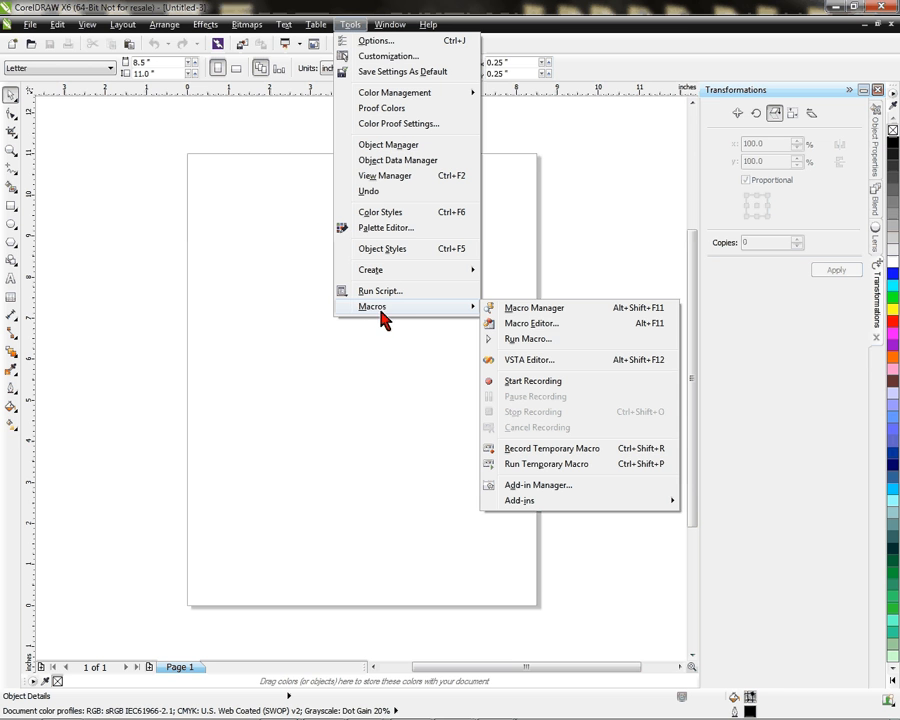
{"action": "mouse_move", "coordinate": [528, 340]}
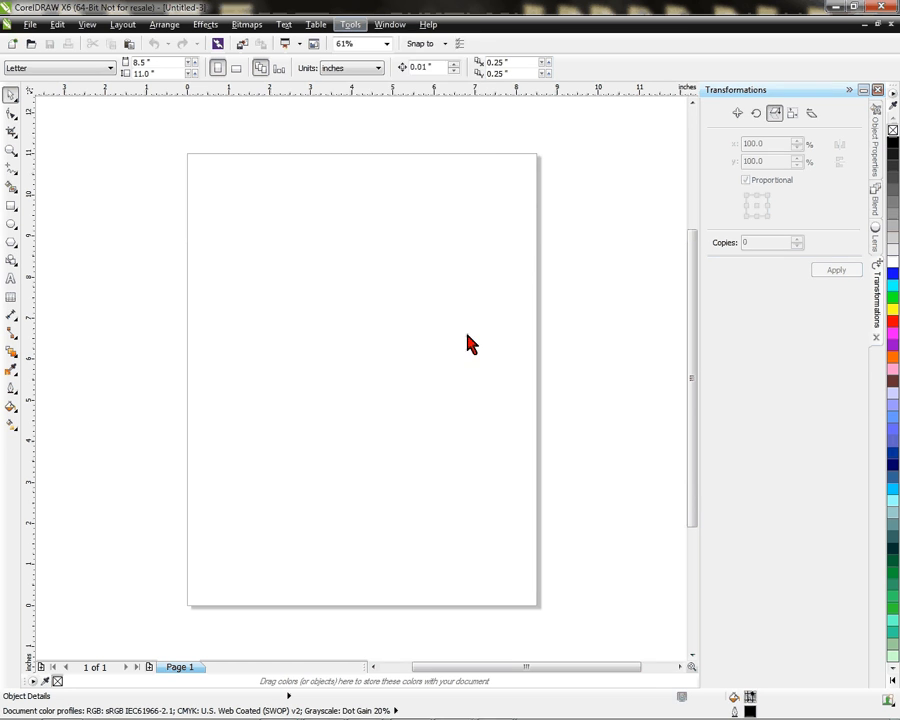
{"action": "left_click", "coordinate": [348, 24]}
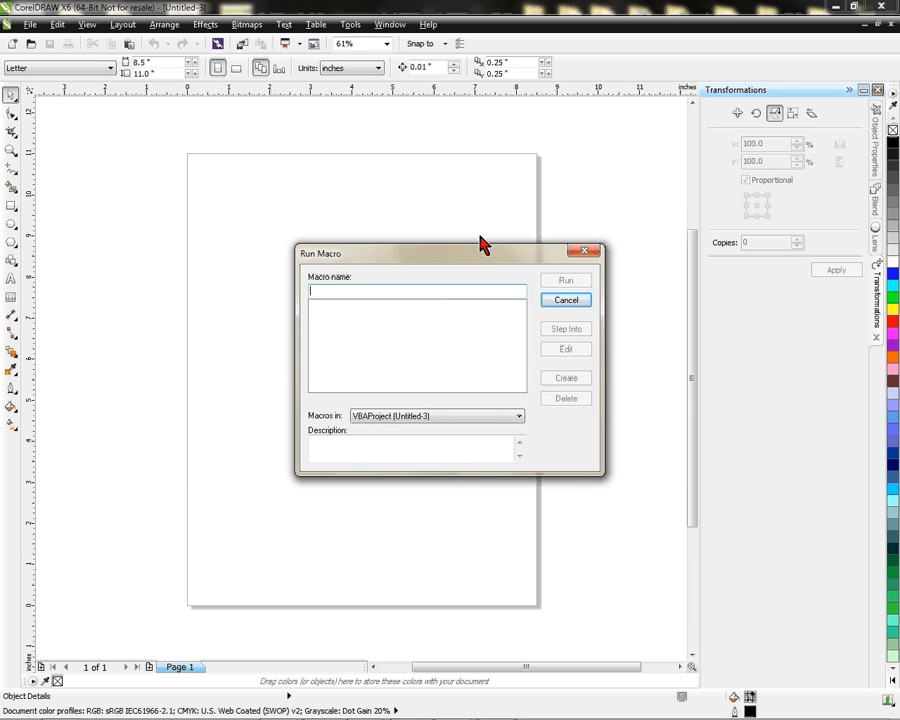
{"action": "left_click_drag", "start_coordinate": [450, 252], "coordinate": [380, 208]}
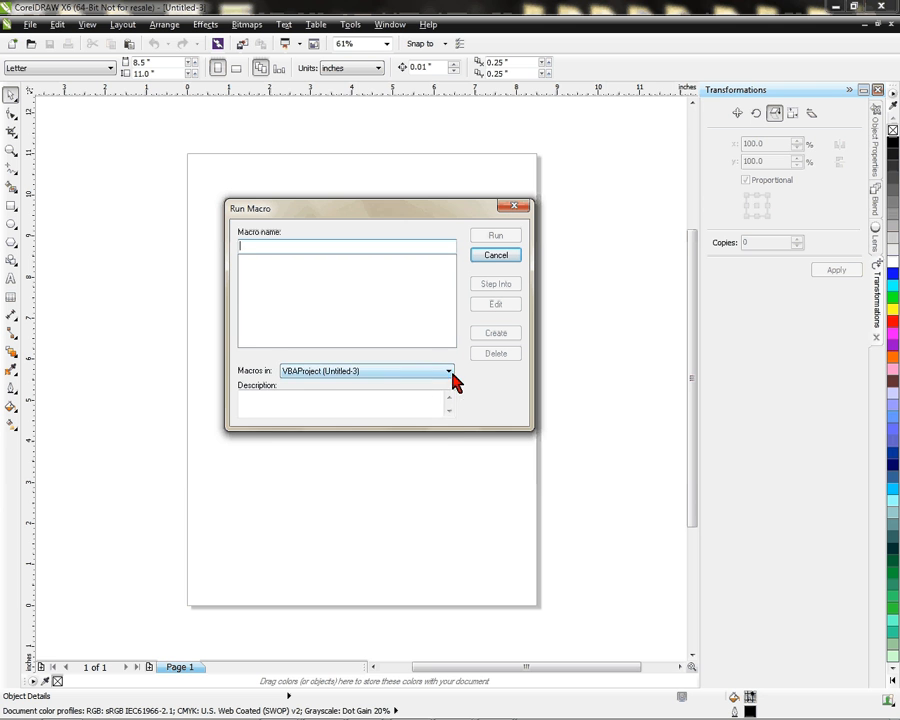
{"action": "left_click", "coordinate": [448, 370]}
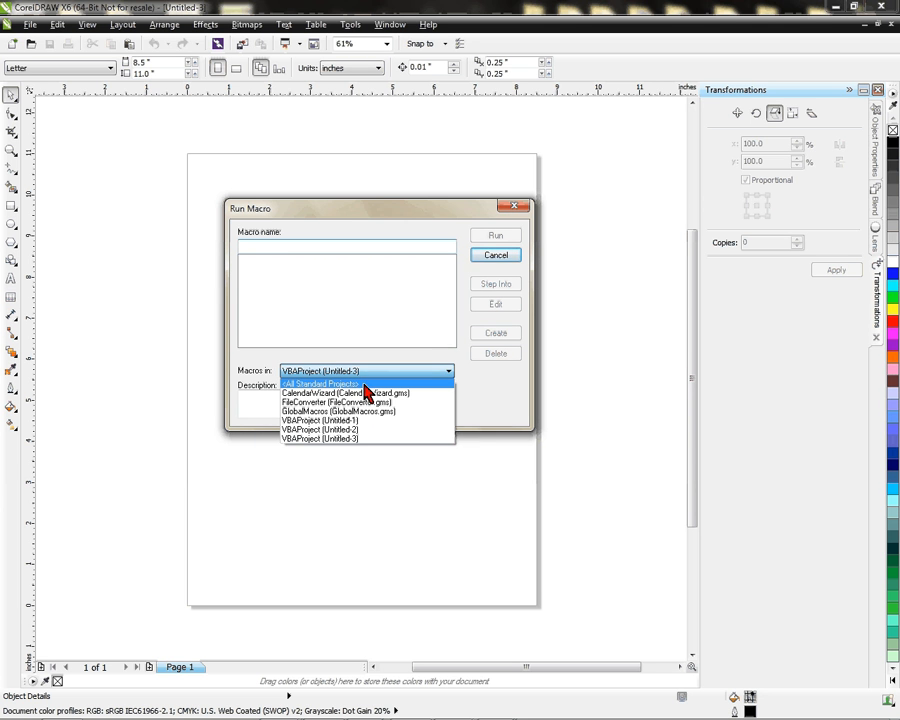
{"action": "left_click", "coordinate": [320, 384]}
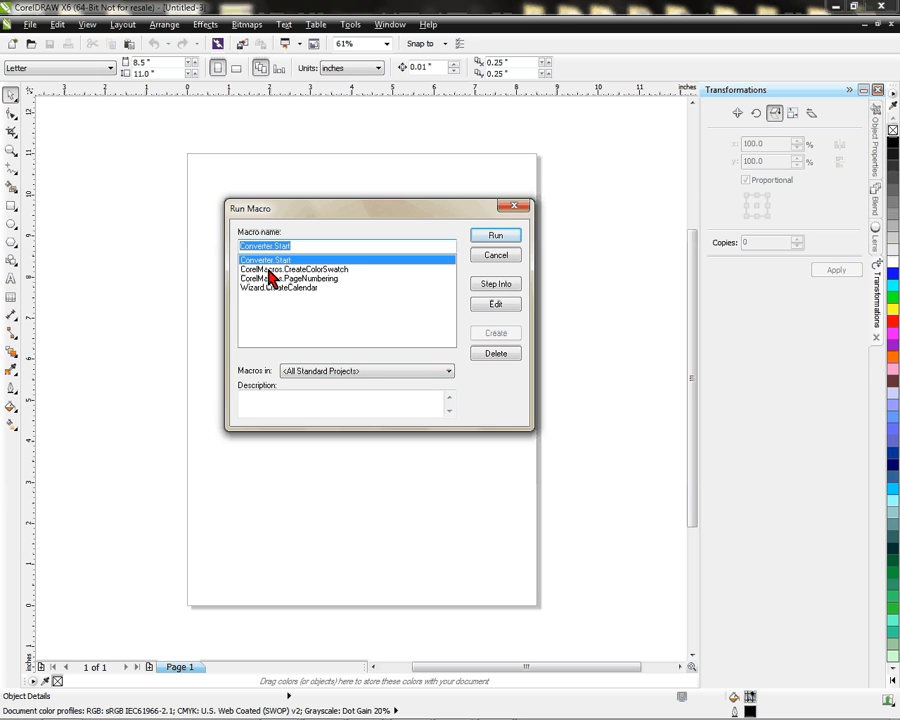
{"action": "mouse_move", "coordinate": [270, 300]}
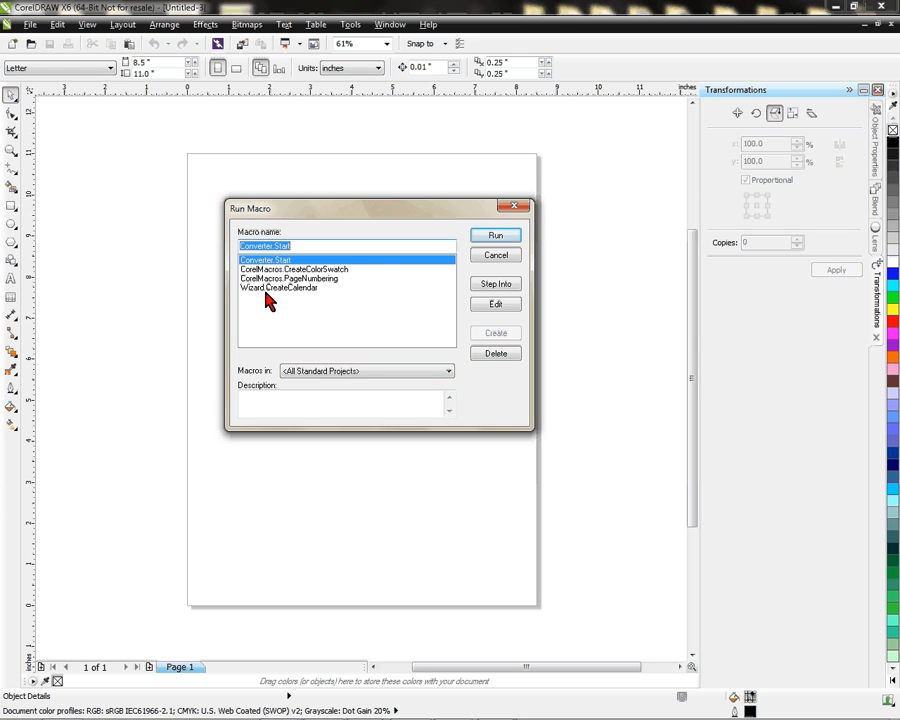
{"action": "mouse_move", "coordinate": [276, 280]}
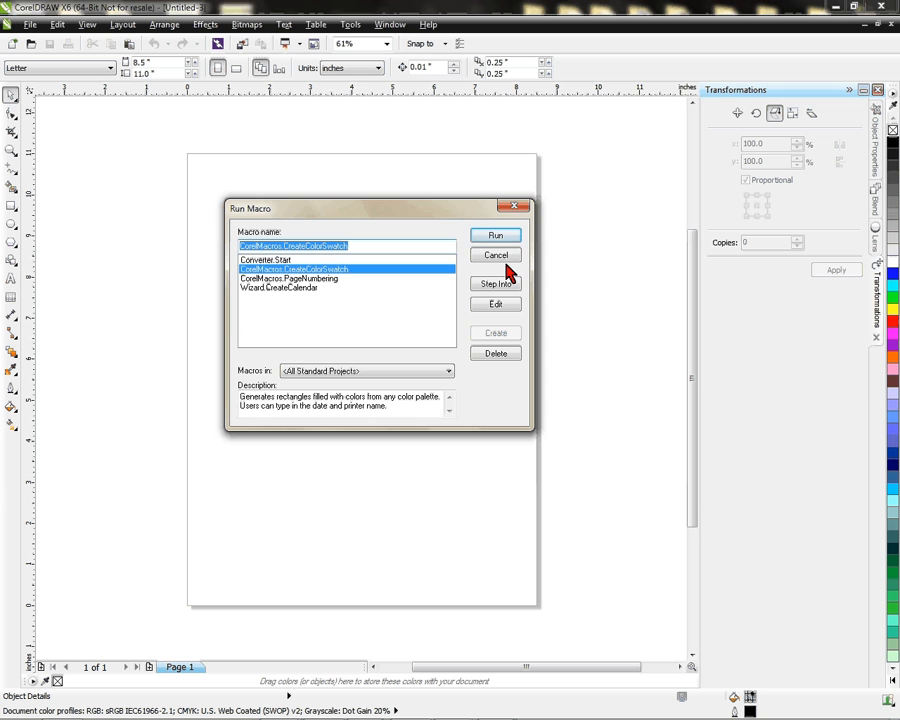
Step: Run CreateColorSwatch with the RGB palette and Thumbnail Spacing 0, then confirm
{"action": "left_click", "coordinate": [496, 234]}
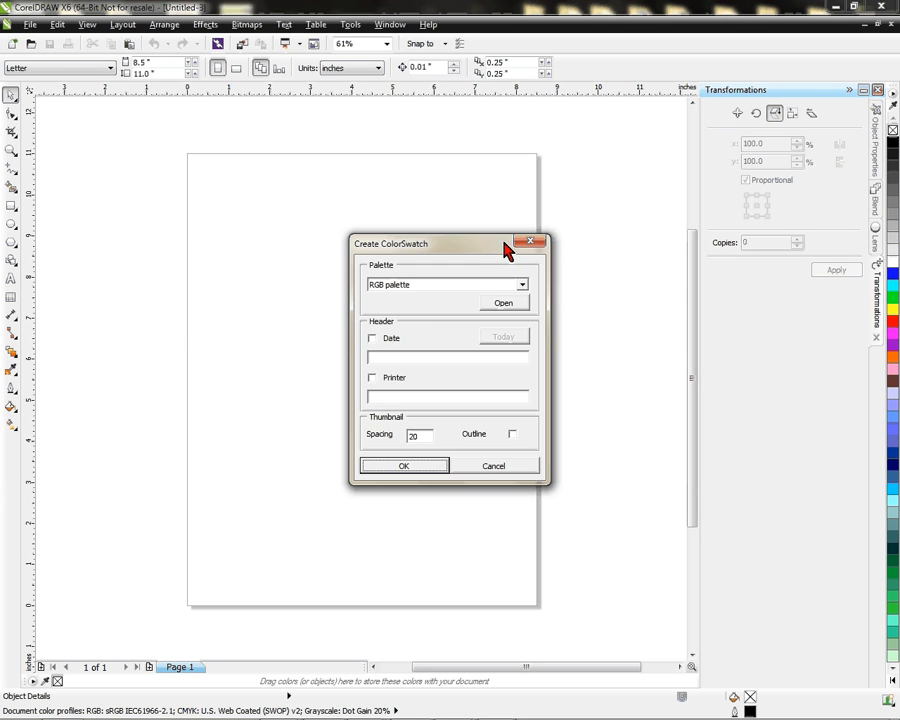
{"action": "mouse_move", "coordinate": [380, 300]}
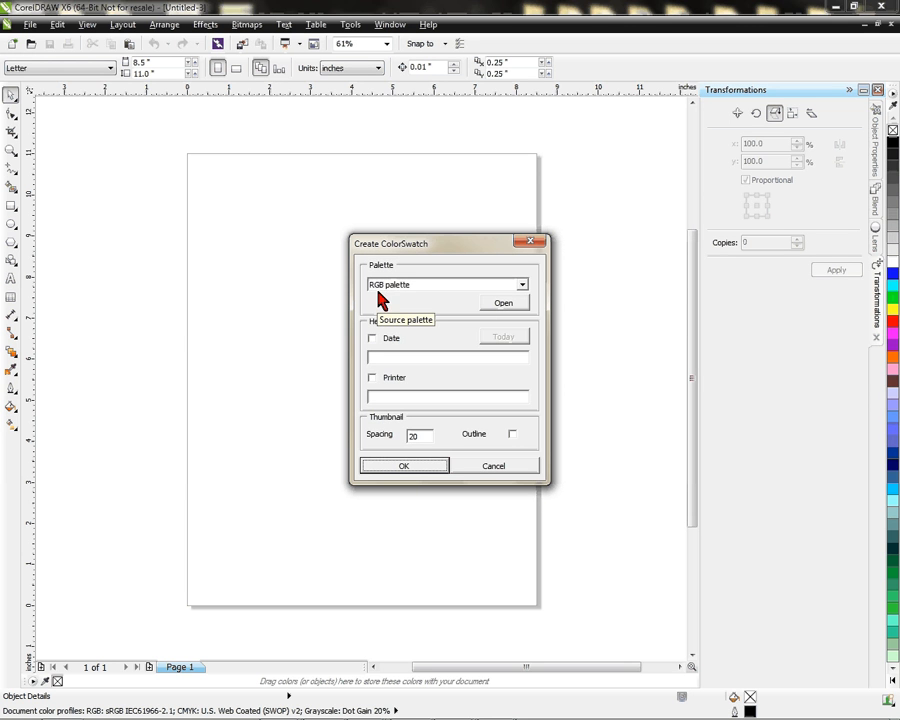
{"action": "mouse_move", "coordinate": [444, 296]}
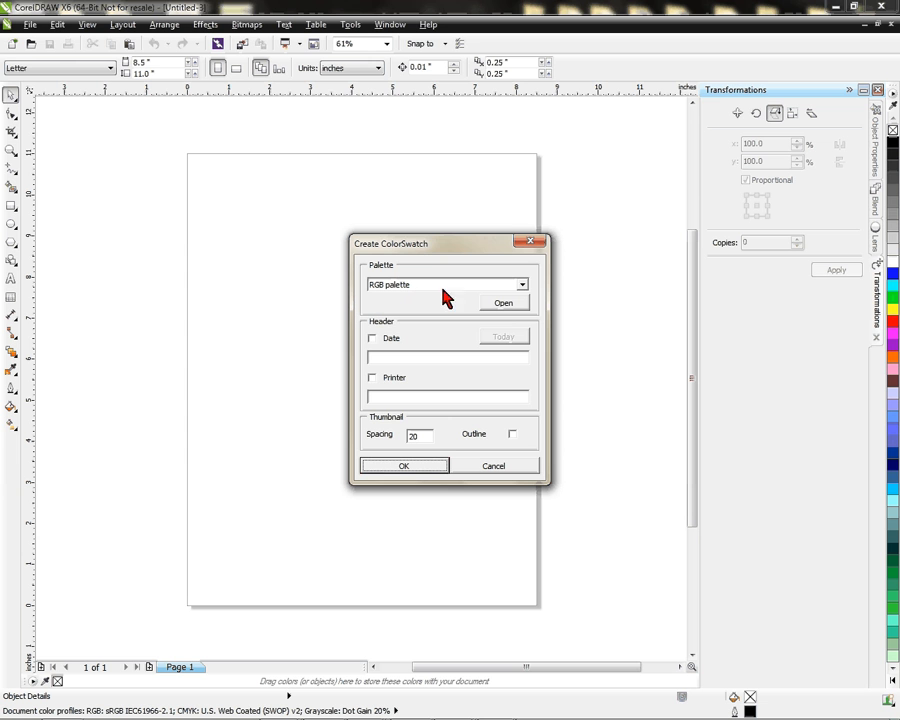
{"action": "mouse_move", "coordinate": [416, 24]}
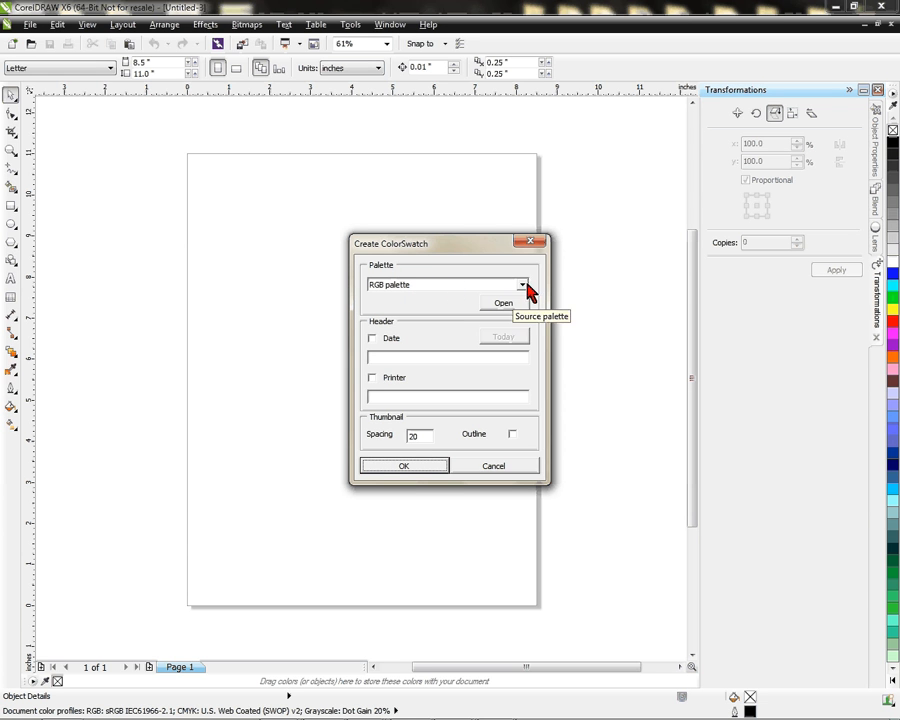
{"action": "left_click", "coordinate": [520, 284]}
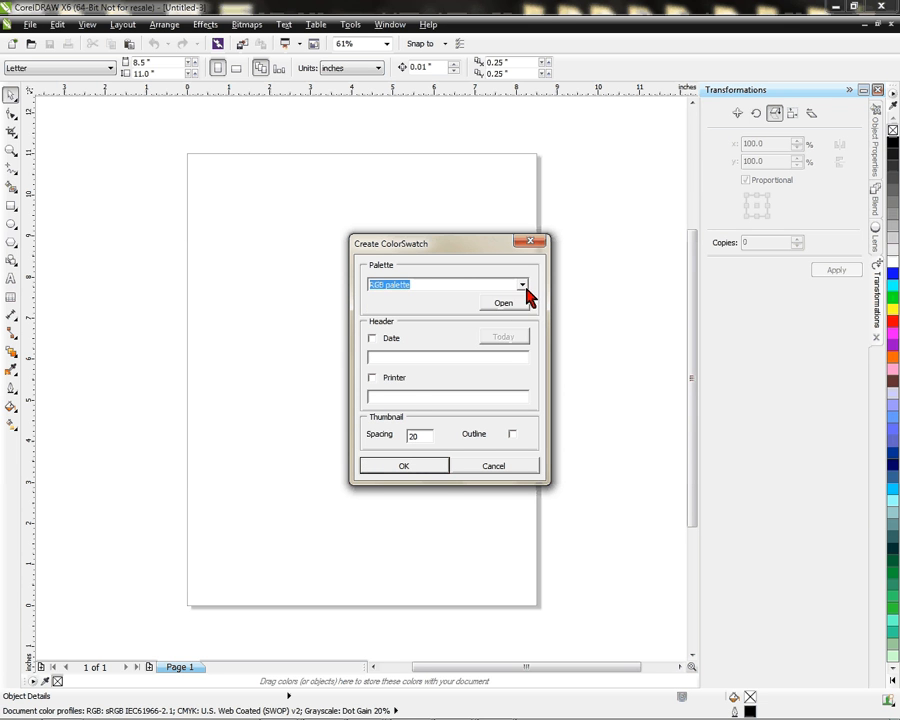
{"action": "mouse_move", "coordinate": [418, 292]}
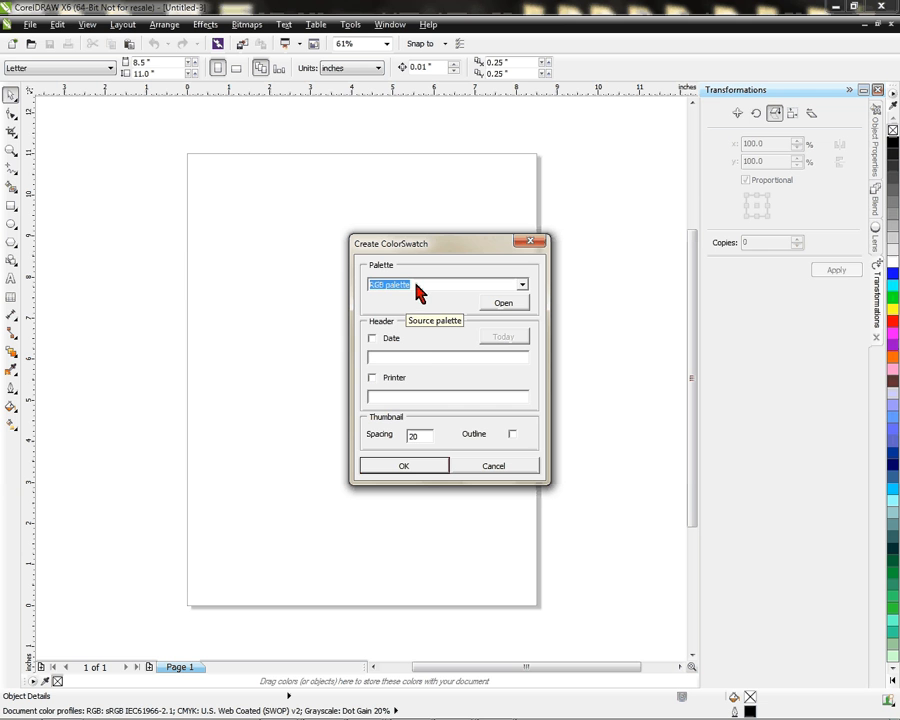
{"action": "mouse_move", "coordinate": [388, 448]}
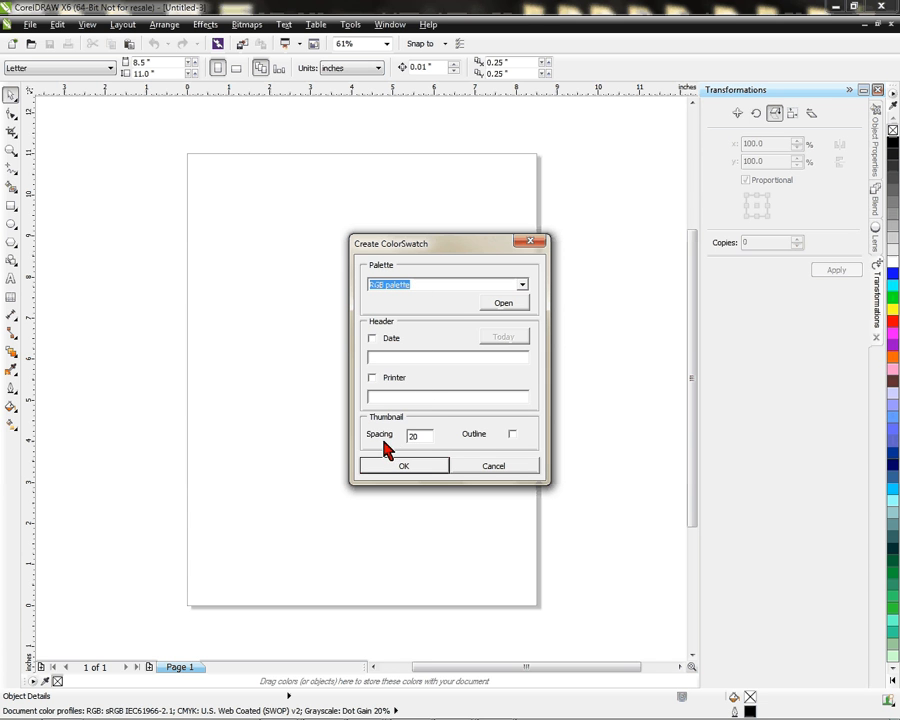
{"action": "mouse_move", "coordinate": [418, 448]}
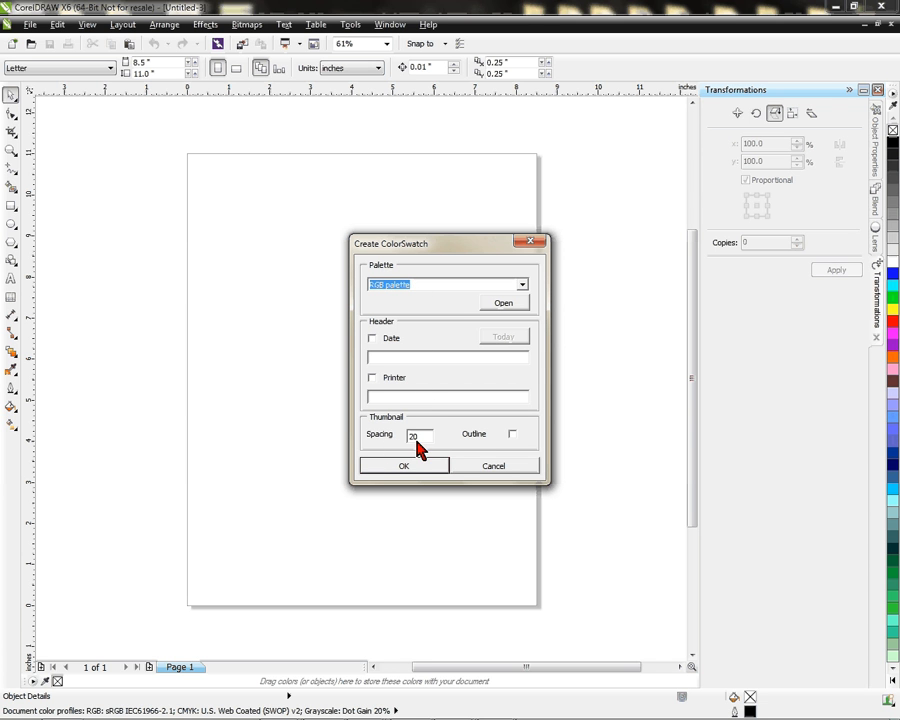
{"action": "mouse_move", "coordinate": [428, 444]}
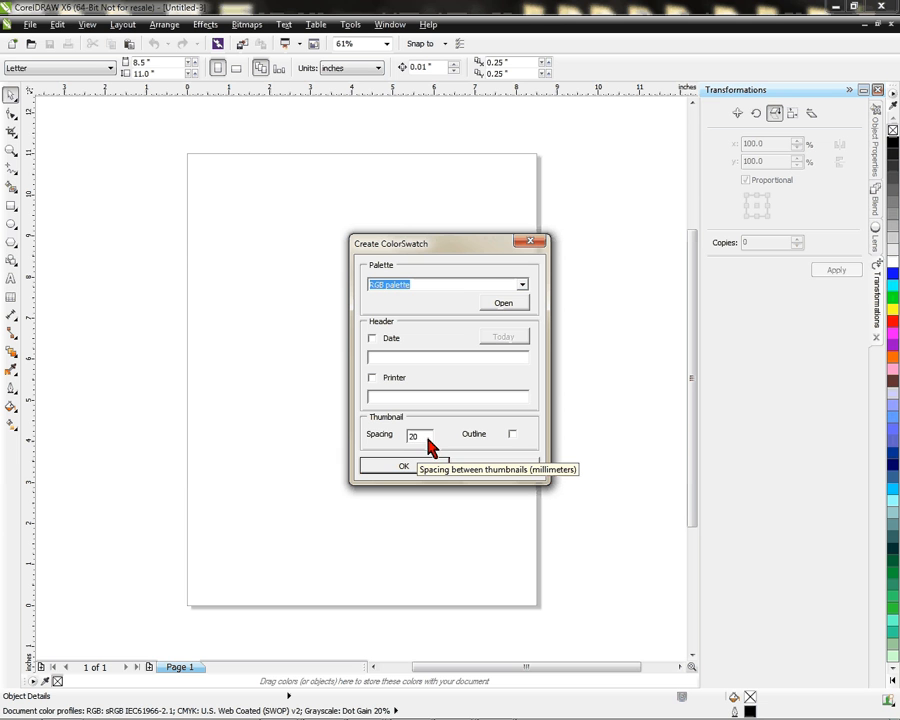
{"action": "mouse_move", "coordinate": [424, 444]}
{"action": "type", "text": "1"}
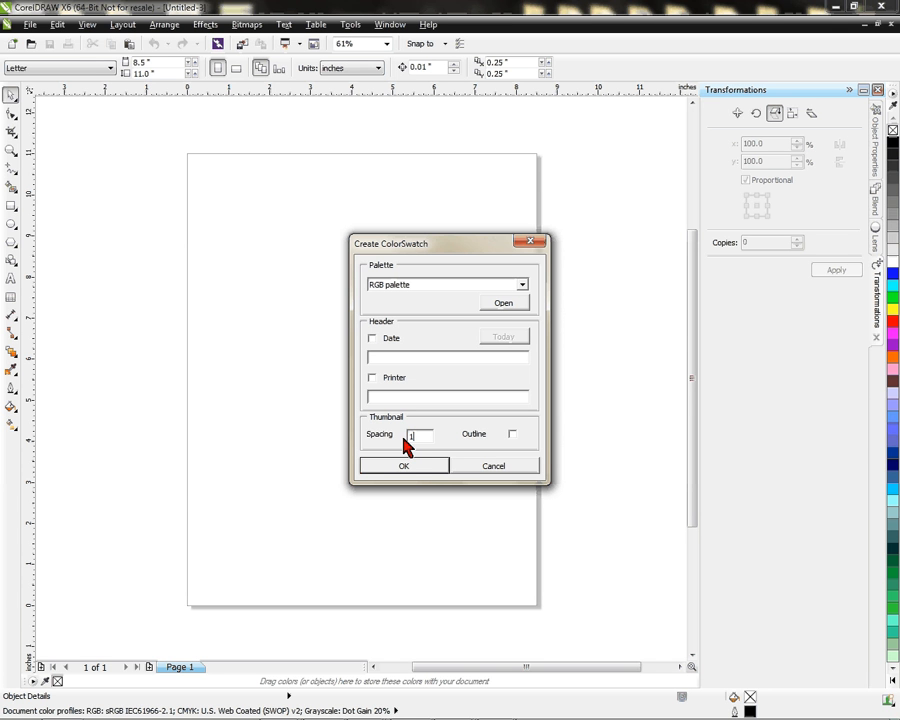
{"action": "left_click", "coordinate": [492, 464]}
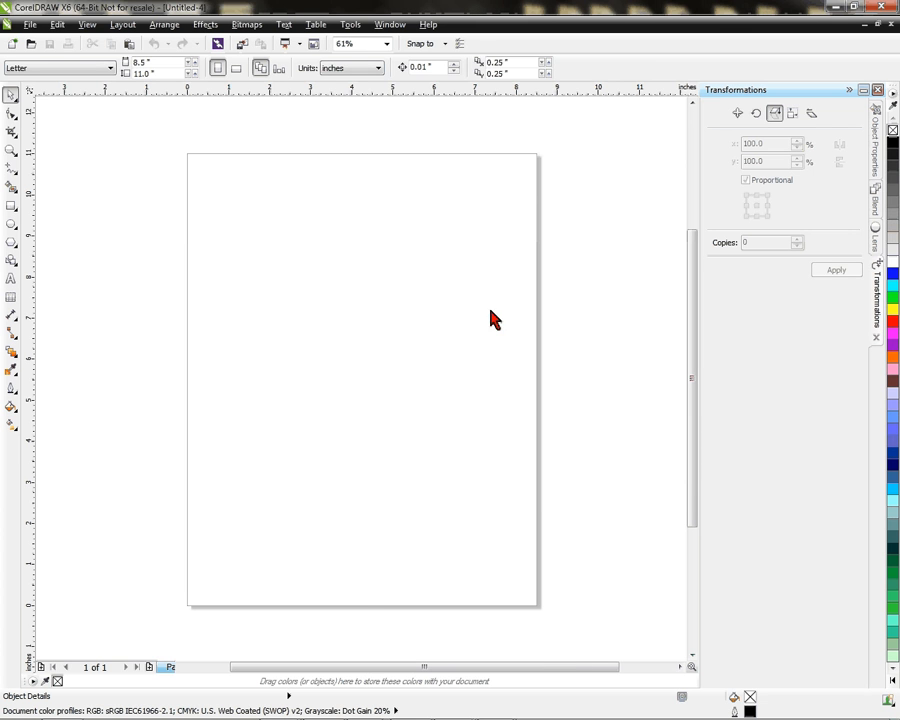
Step: Let the macro build the swatch pages and select the swatches on Page 2
{"action": "left_click", "coordinate": [310, 348]}
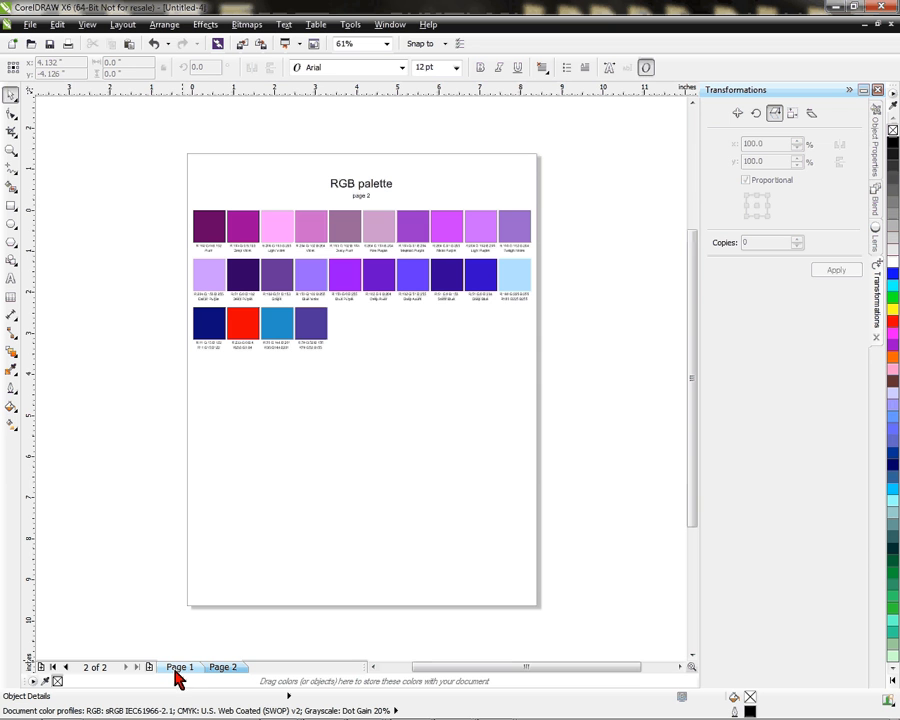
{"action": "left_click", "coordinate": [222, 668]}
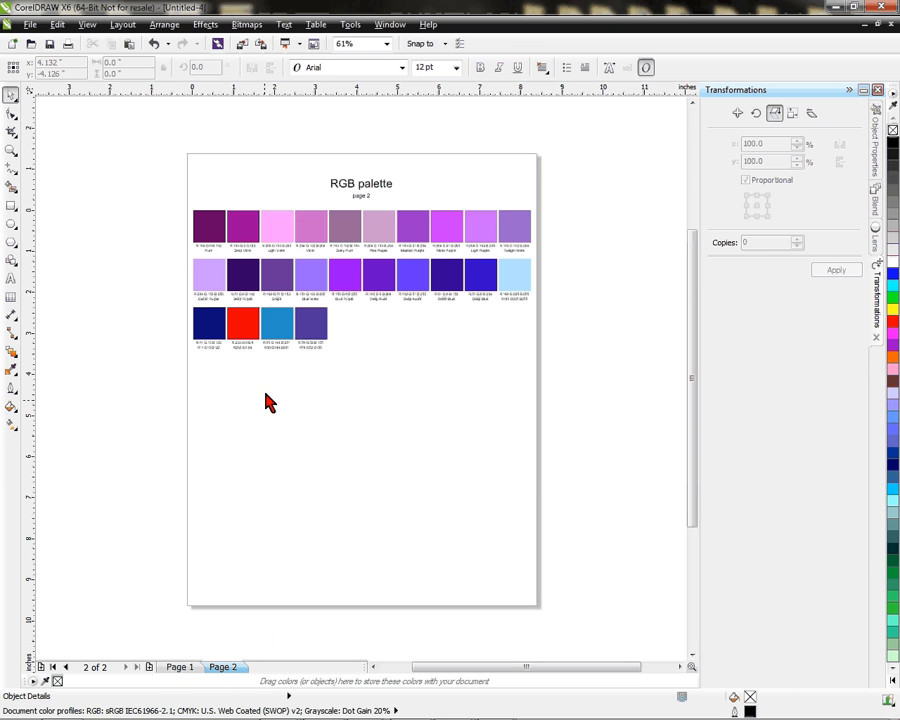
{"action": "mouse_move", "coordinate": [284, 204]}
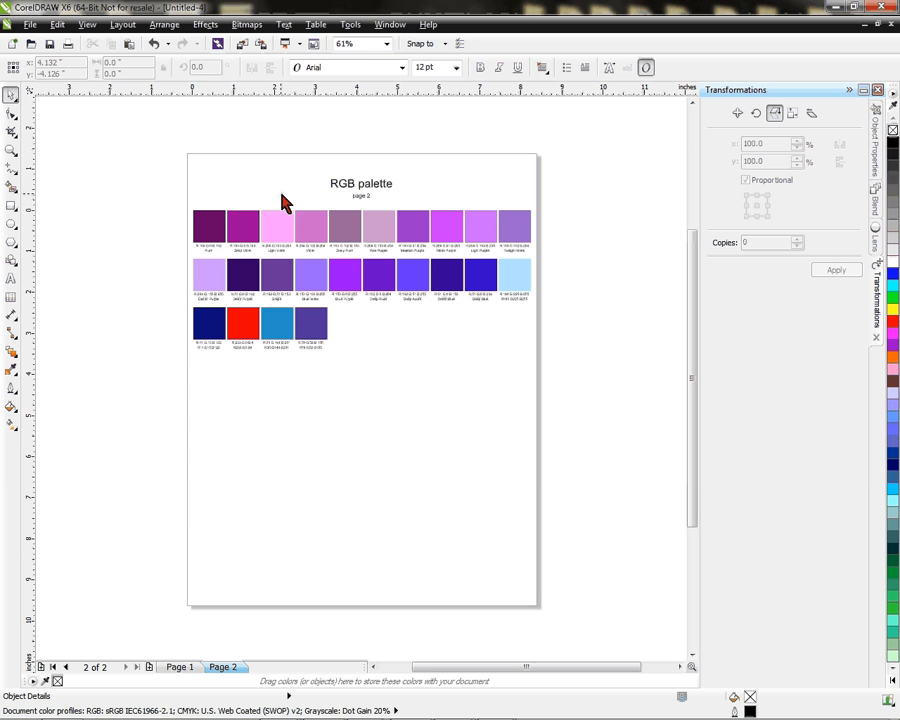
{"action": "mouse_move", "coordinate": [264, 250]}
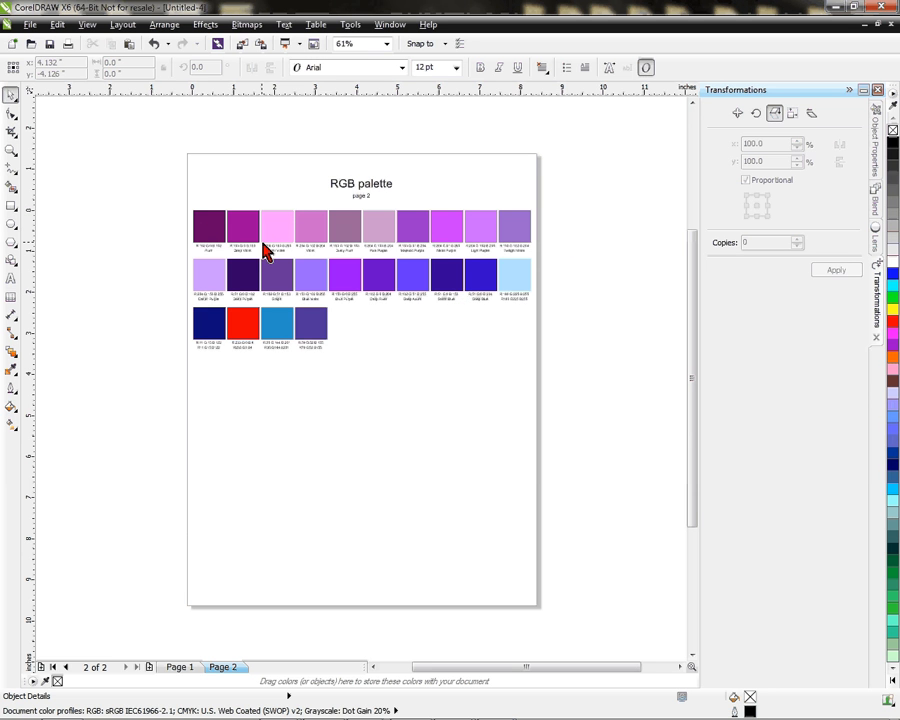
{"action": "mouse_move", "coordinate": [170, 206]}
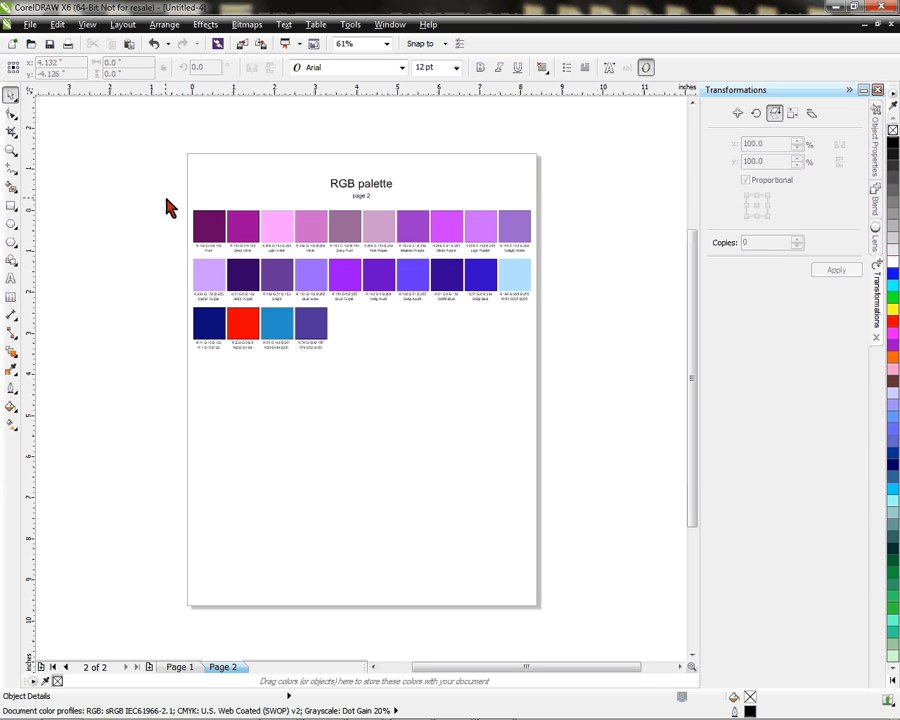
{"action": "mouse_move", "coordinate": [152, 210]}
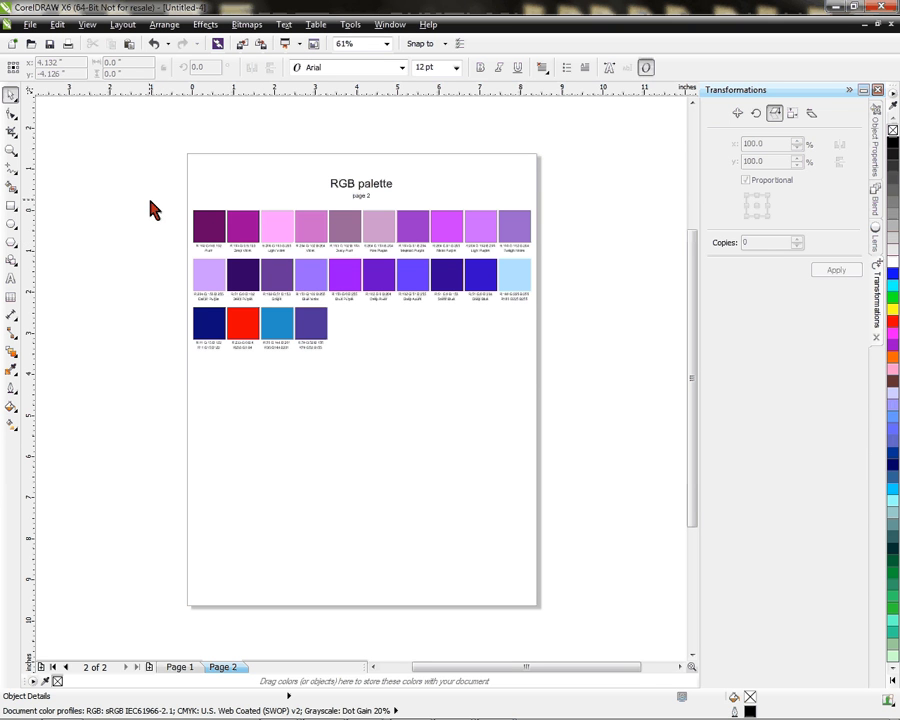
{"action": "mouse_move", "coordinate": [136, 206]}
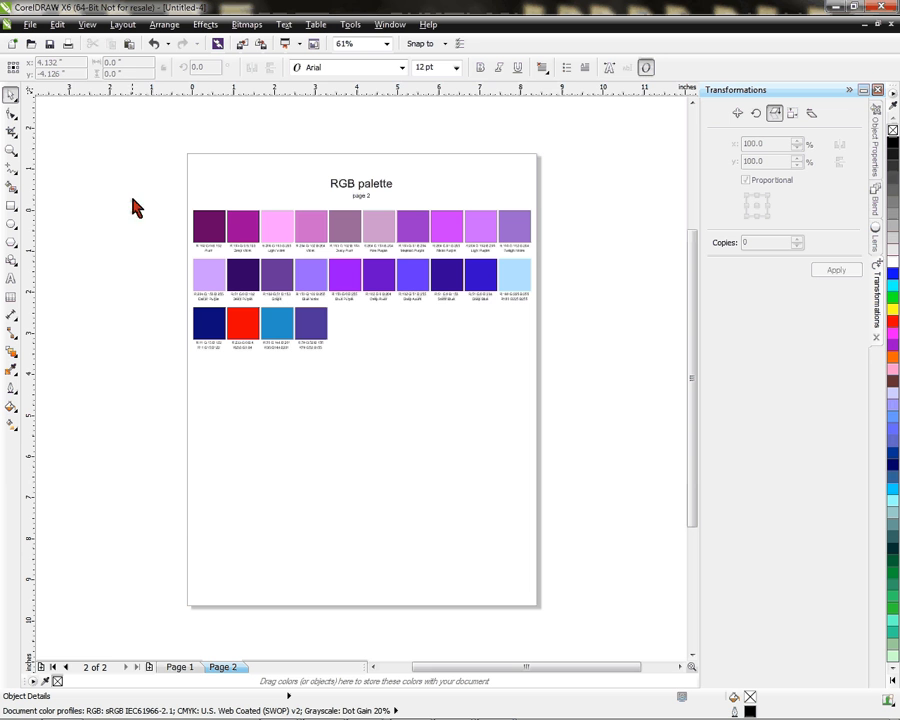
{"action": "mouse_move", "coordinate": [114, 196]}
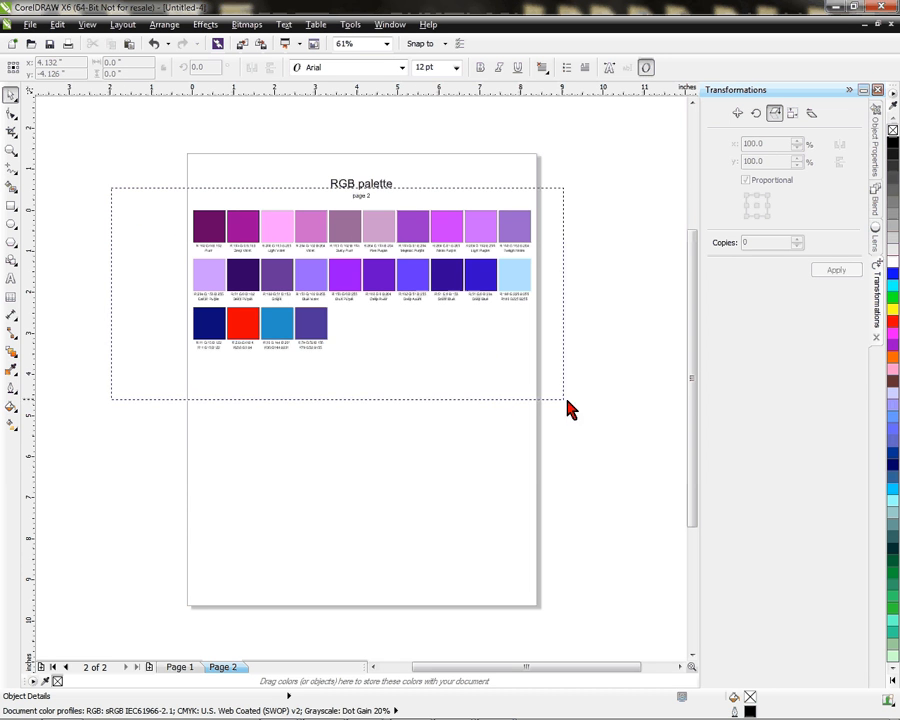
{"action": "left_click", "coordinate": [136, 206]}
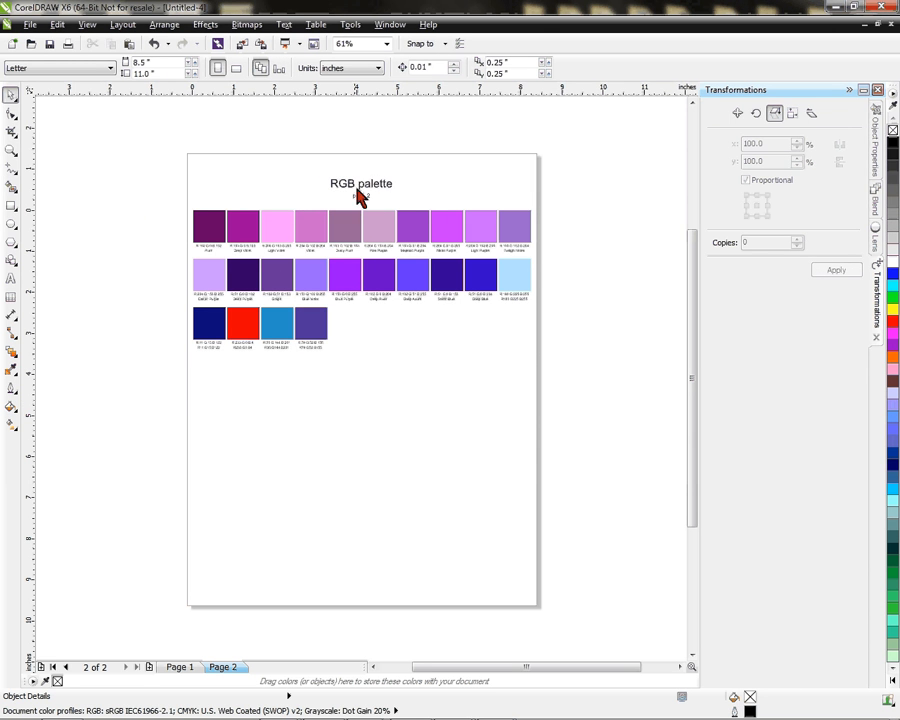
Step: Remove the page 2 heading and place its swatches on page 1 below the last row
{"action": "left_click", "coordinate": [360, 184]}
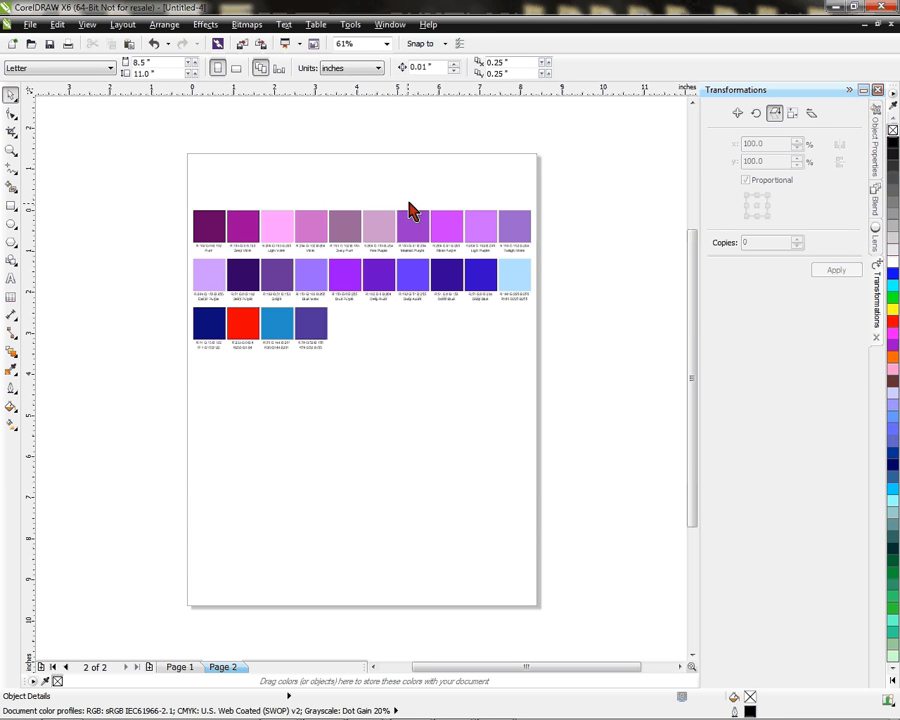
{"action": "mouse_move", "coordinate": [212, 170]}
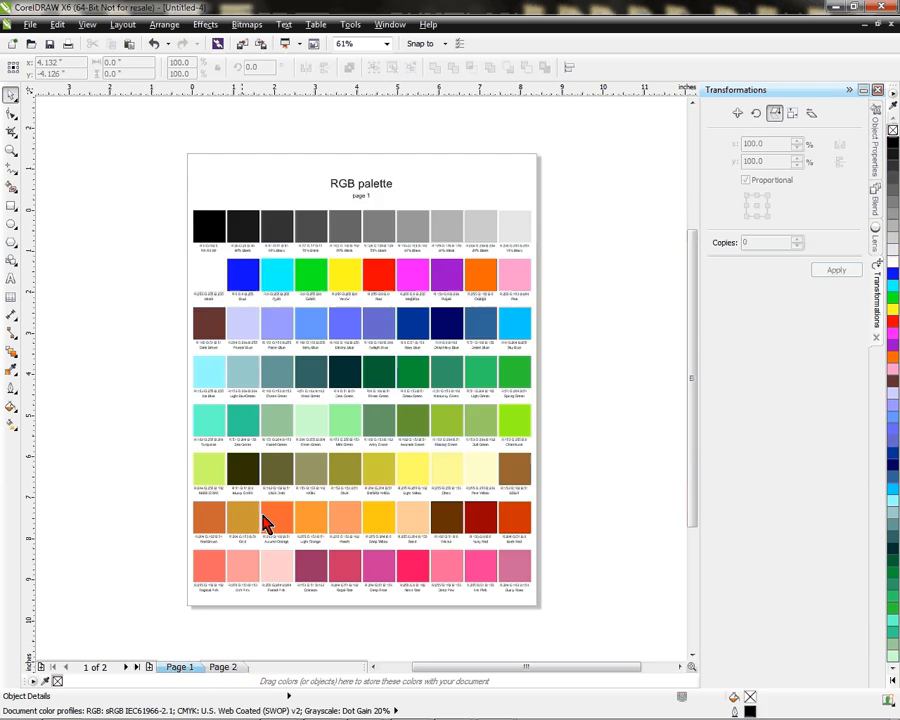
{"action": "mouse_move", "coordinate": [296, 192]}
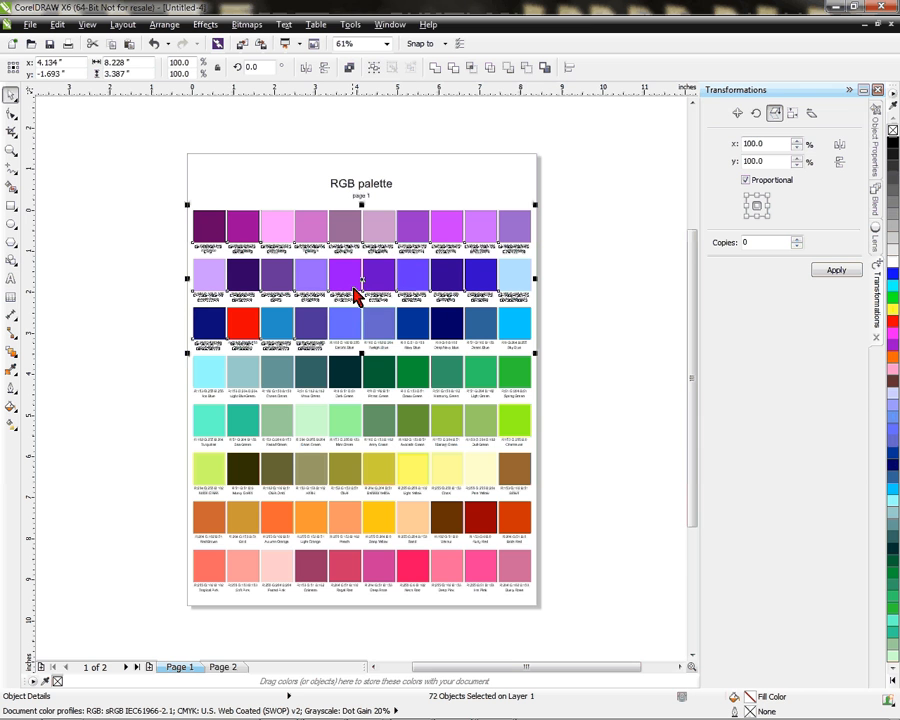
{"action": "mouse_move", "coordinate": [272, 378]}
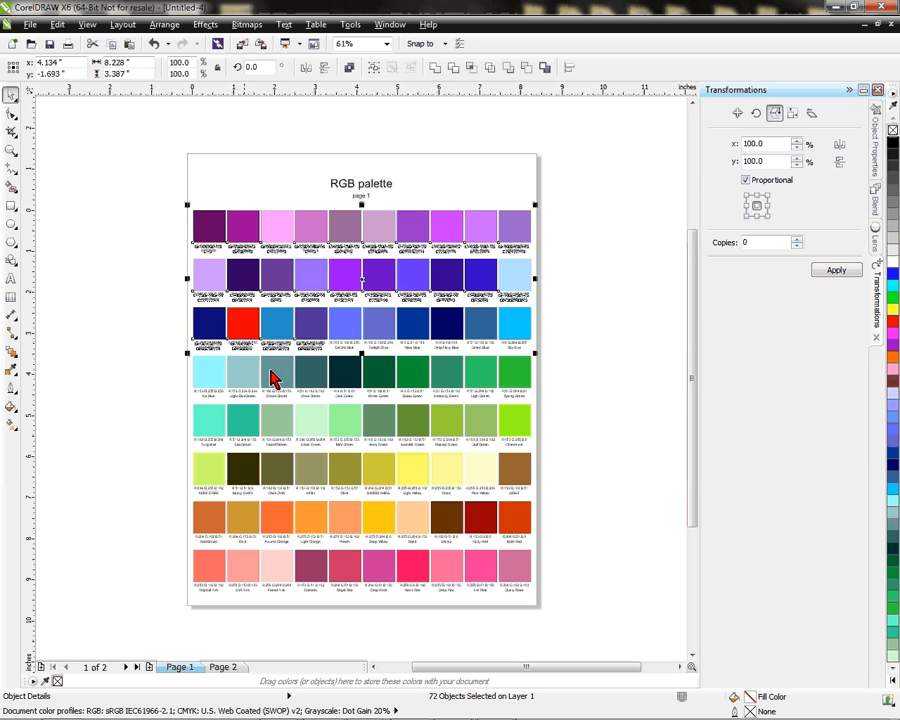
{"action": "mouse_move", "coordinate": [210, 218]}
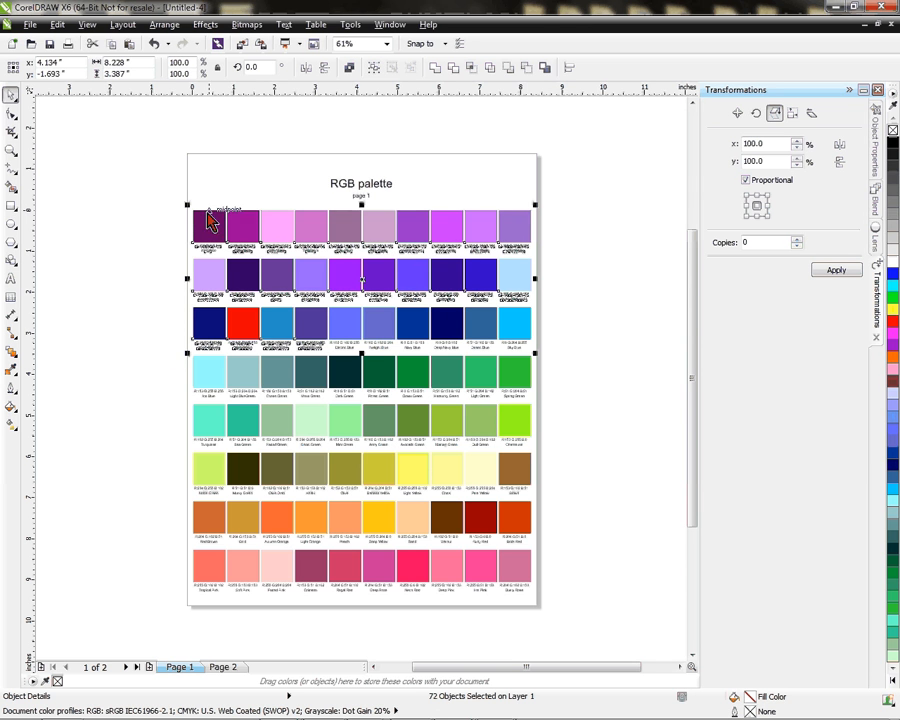
{"action": "mouse_move", "coordinate": [364, 288]}
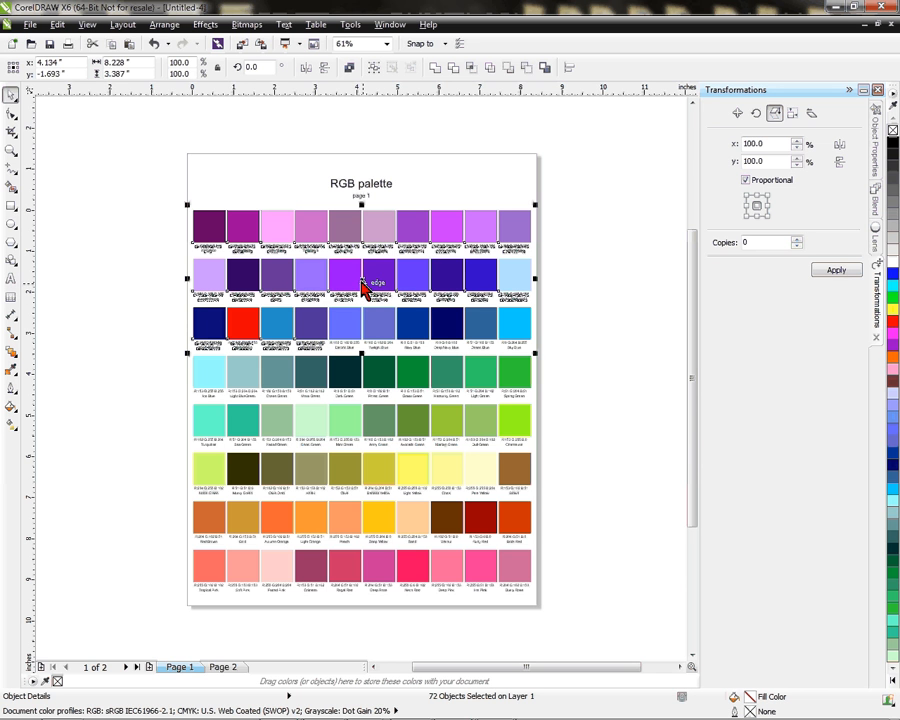
{"action": "mouse_move", "coordinate": [368, 284]}
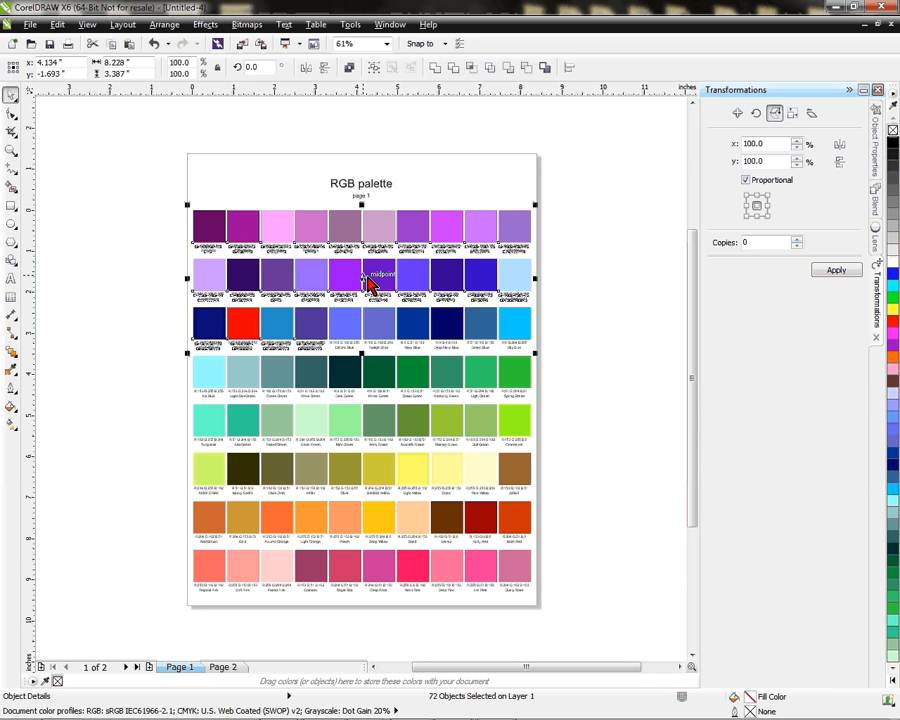
{"action": "mouse_move", "coordinate": [368, 290]}
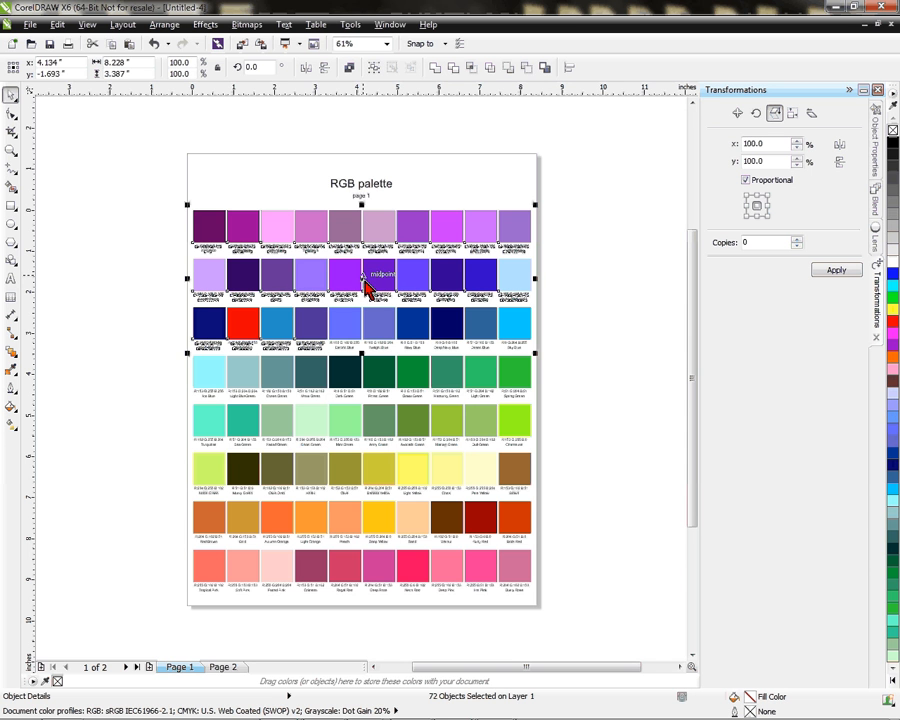
{"action": "mouse_move", "coordinate": [362, 304]}
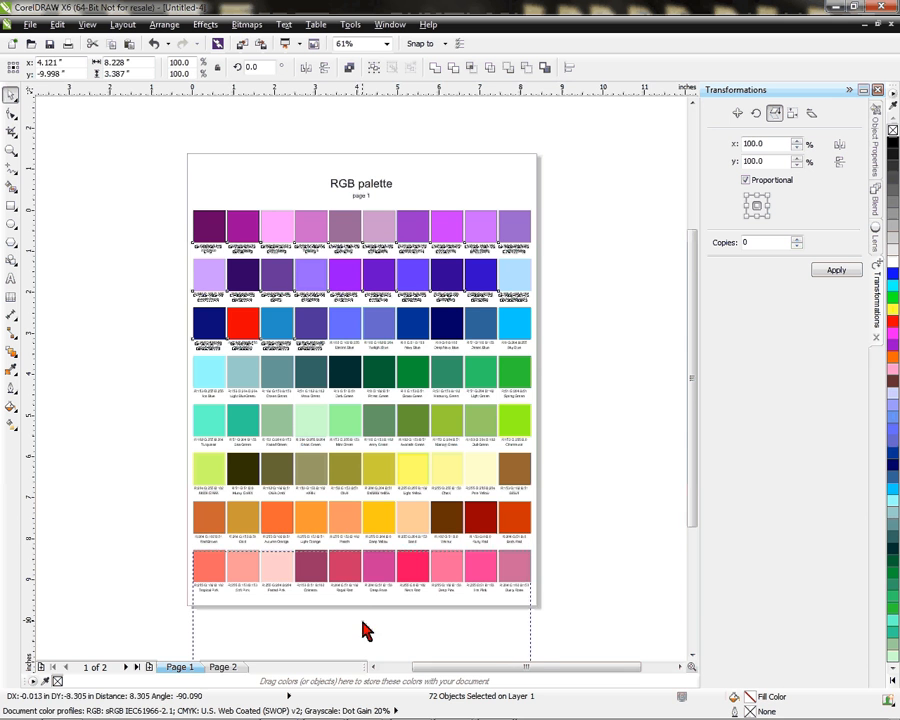
{"action": "scroll", "scroll_direction": "up", "scroll_amount": 3}
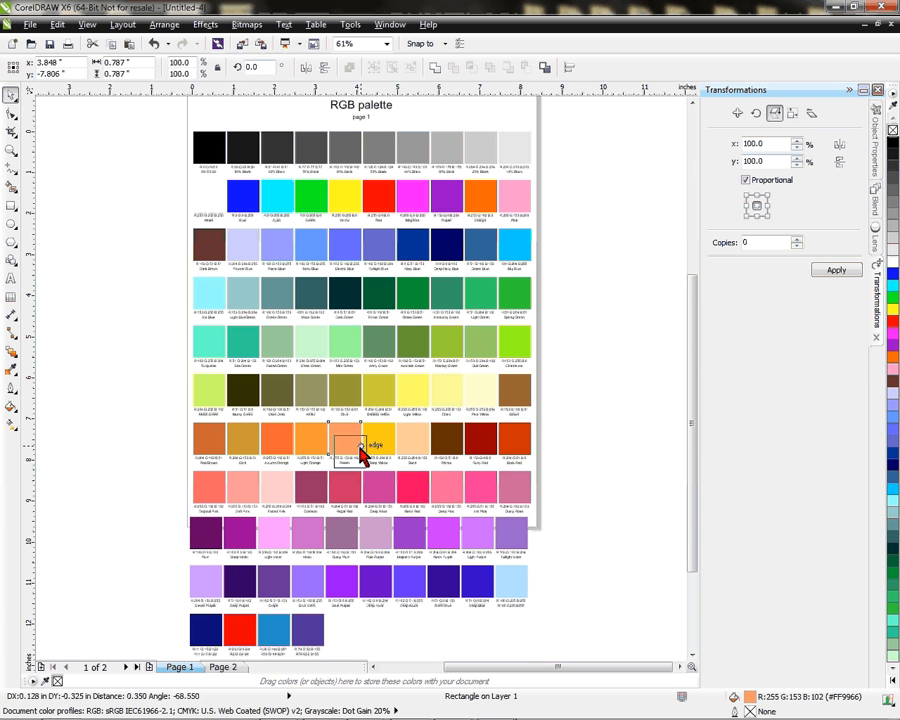
{"action": "left_click", "coordinate": [344, 456]}
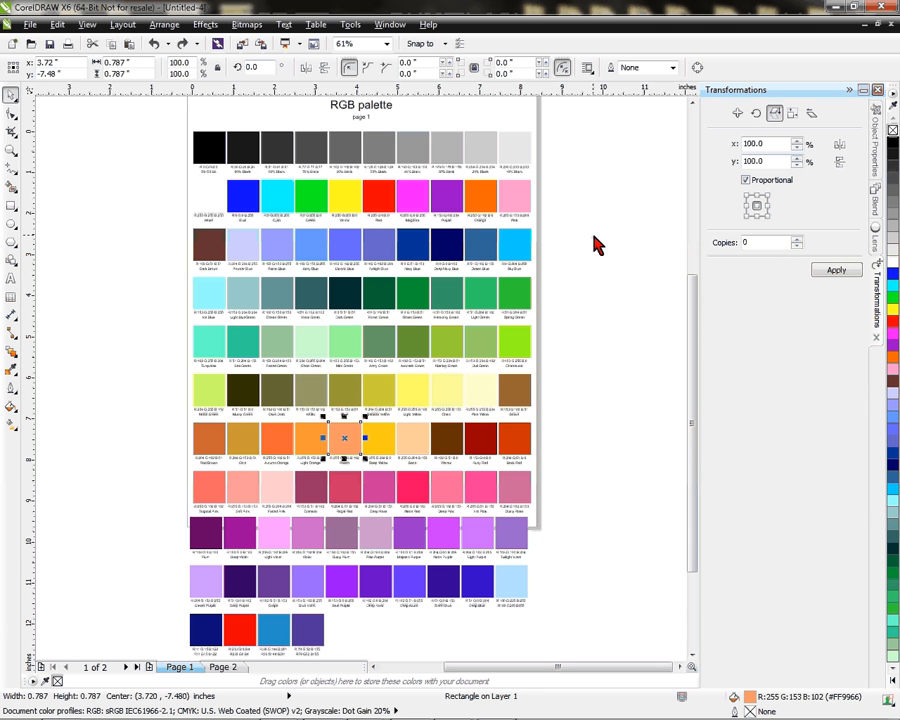
Step: Select all swatches and labels and scale the layout so every row fits on page 1
{"action": "key", "text": "ctrl+a"}
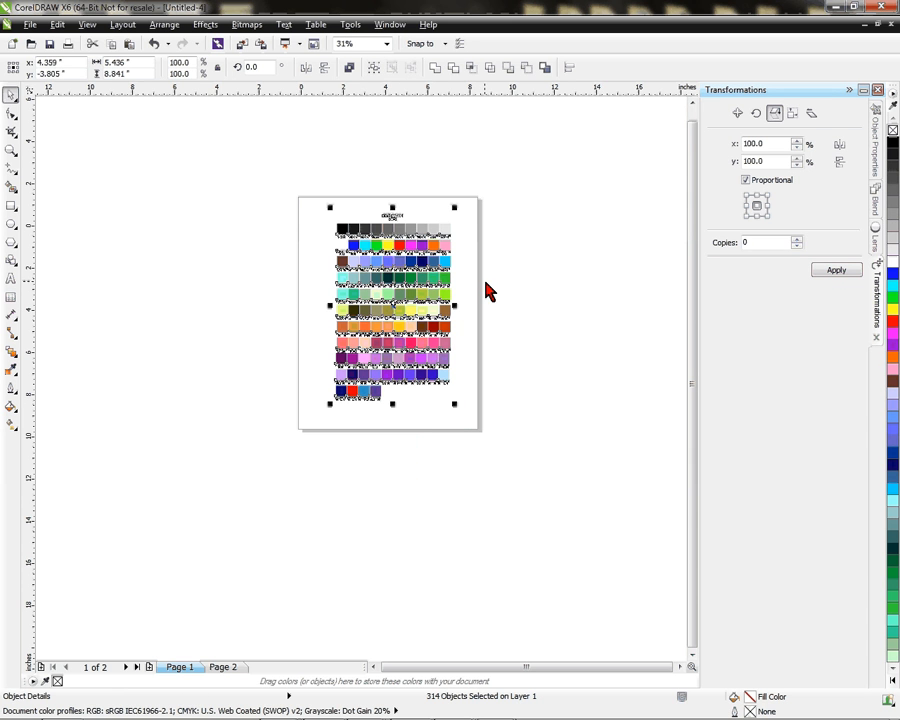
{"action": "mouse_move", "coordinate": [470, 388]}
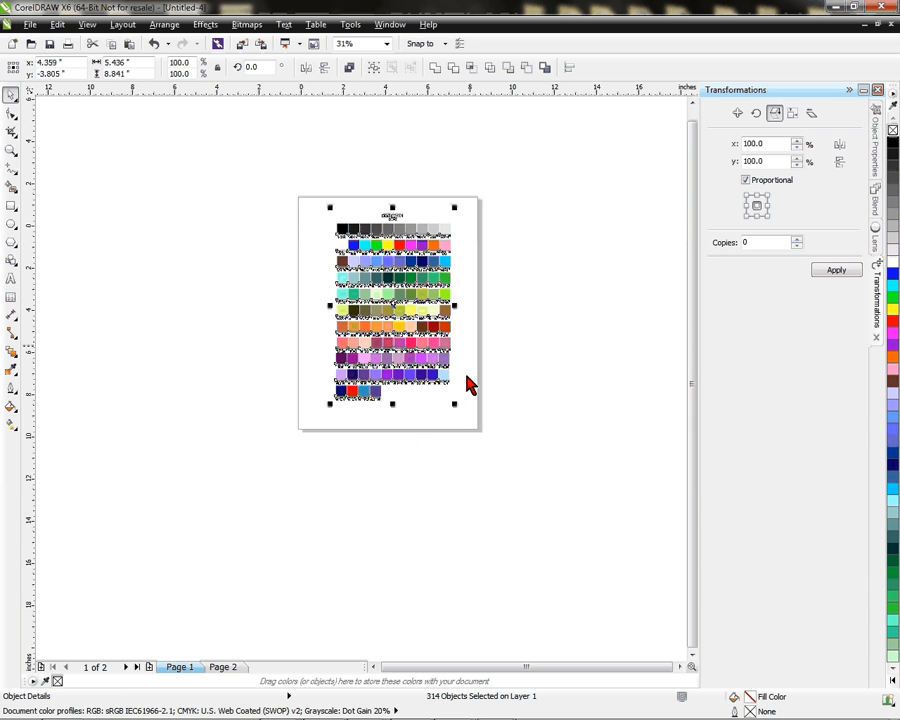
{"action": "mouse_move", "coordinate": [460, 212]}
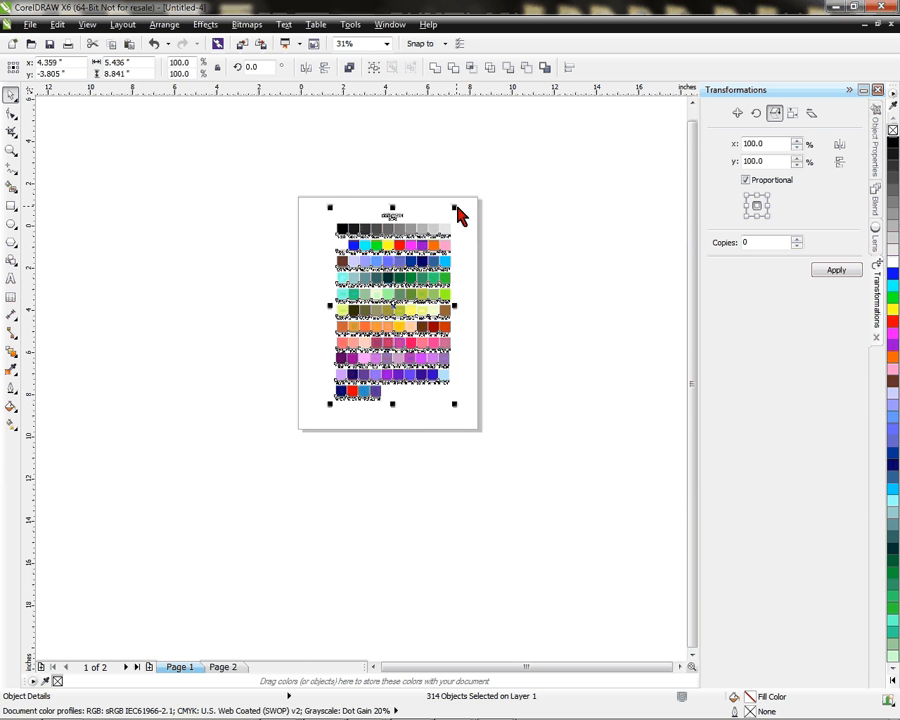
{"action": "mouse_move", "coordinate": [428, 360]}
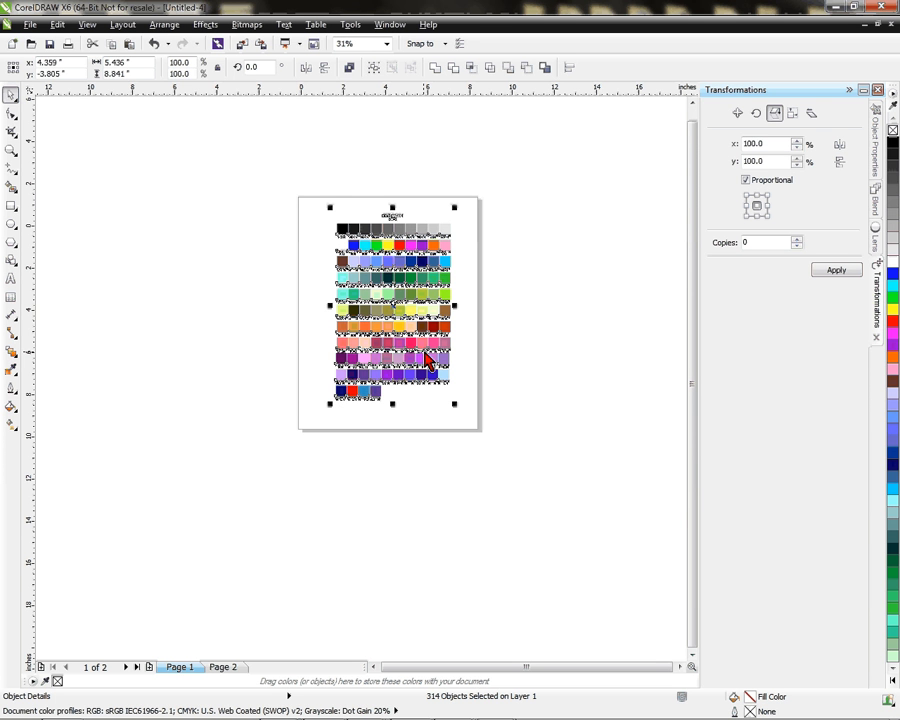
{"action": "mouse_move", "coordinate": [458, 410]}
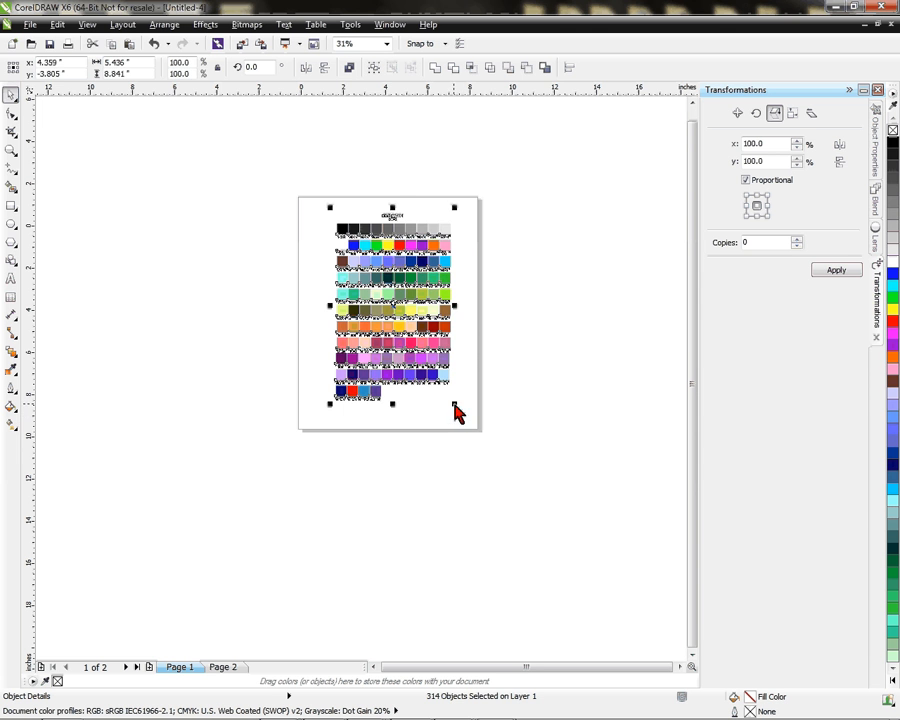
{"action": "left_click_drag", "start_coordinate": [456, 404], "coordinate": [466, 418]}
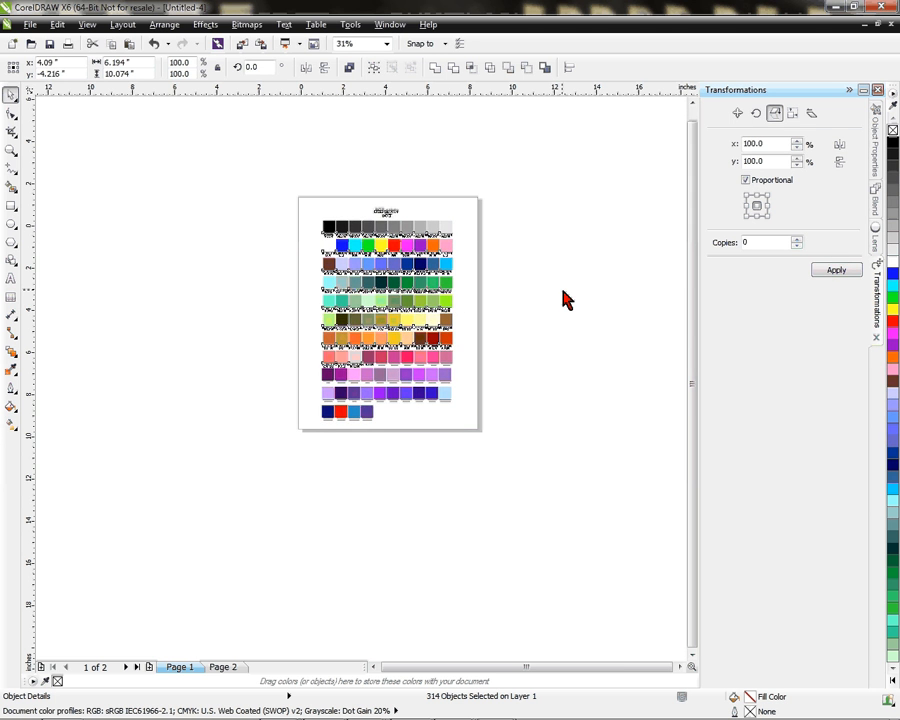
{"action": "left_click", "coordinate": [388, 316]}
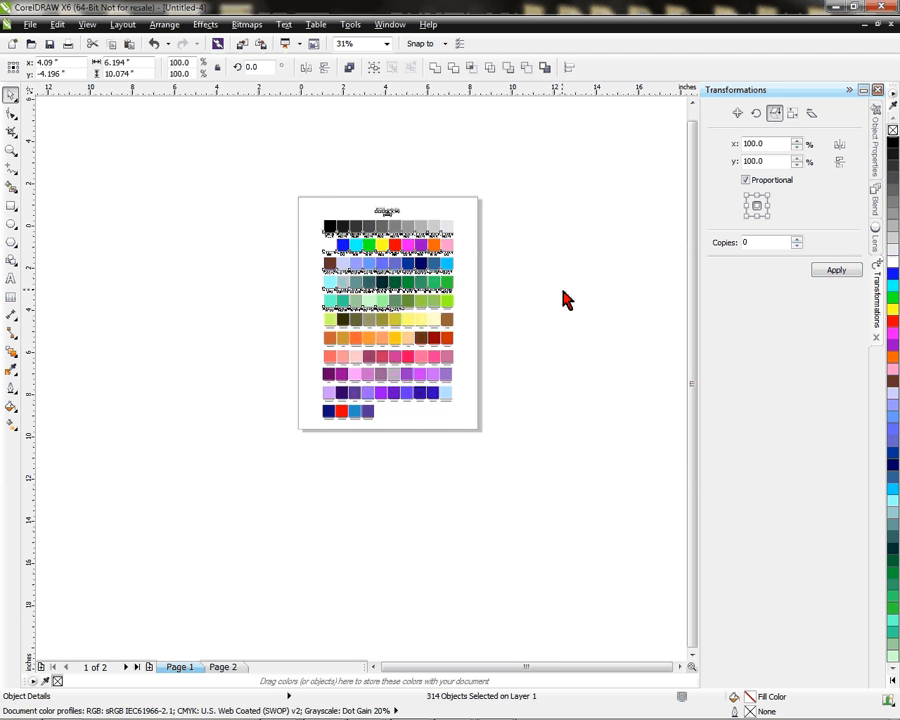
{"action": "left_click", "coordinate": [388, 316]}
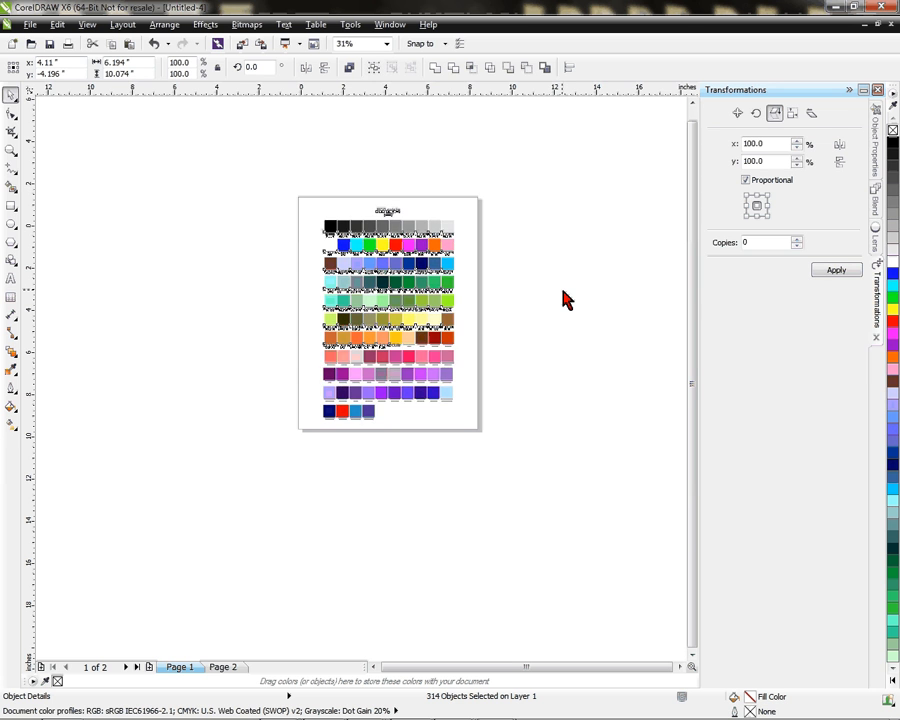
{"action": "left_click", "coordinate": [388, 312]}
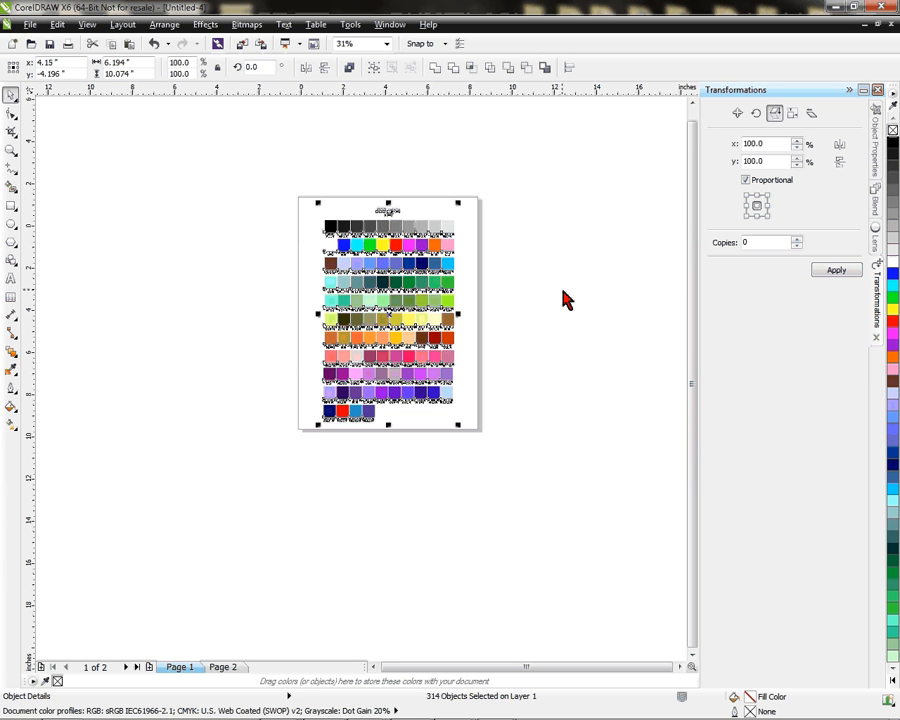
{"action": "mouse_move", "coordinate": [522, 288]}
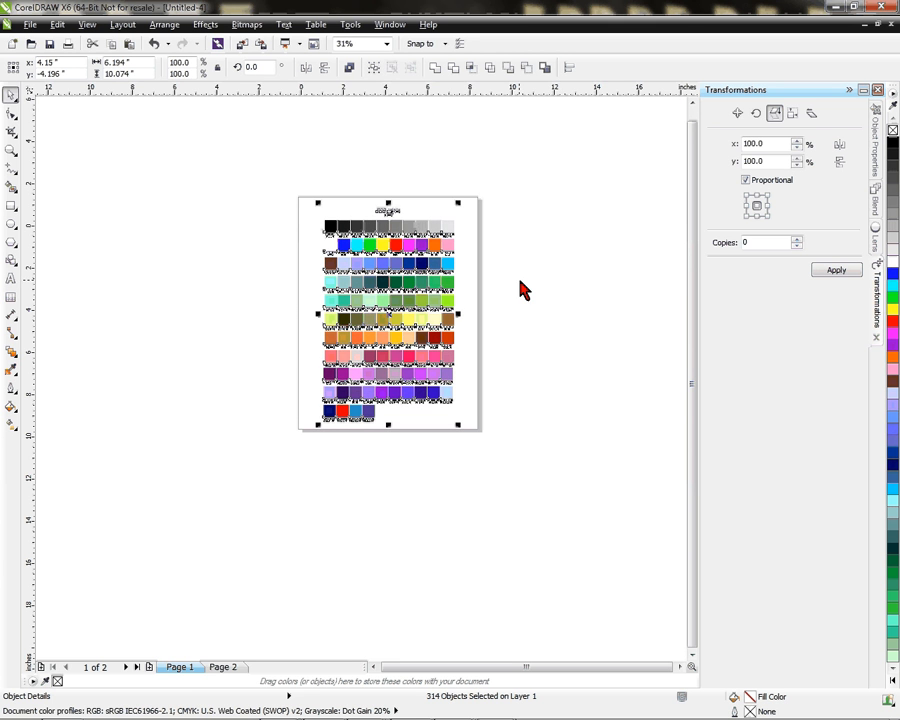
{"action": "mouse_move", "coordinate": [640, 276]}
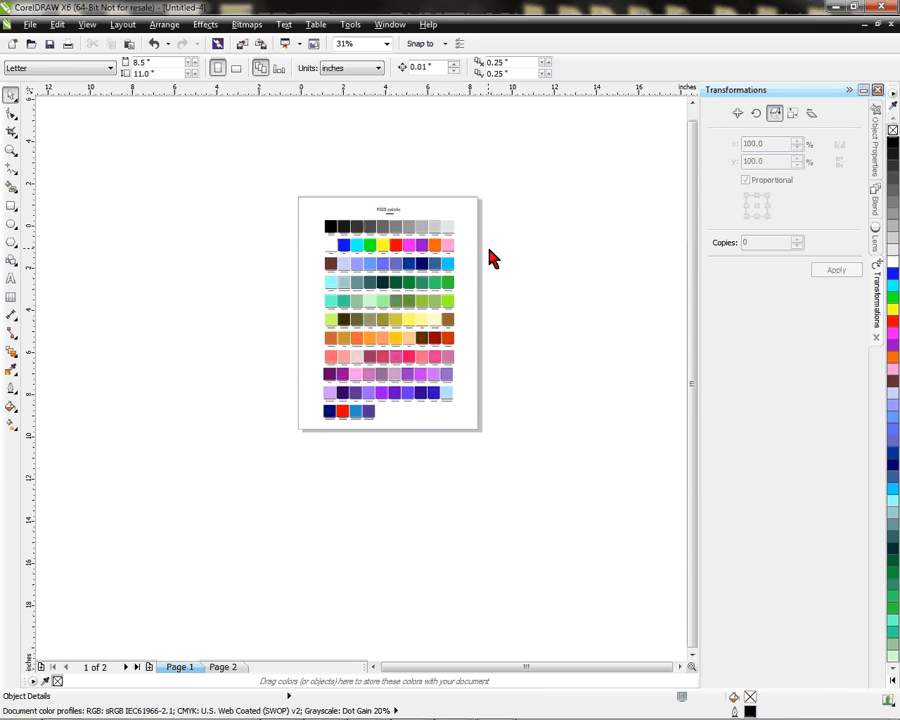
{"action": "mouse_move", "coordinate": [472, 312]}
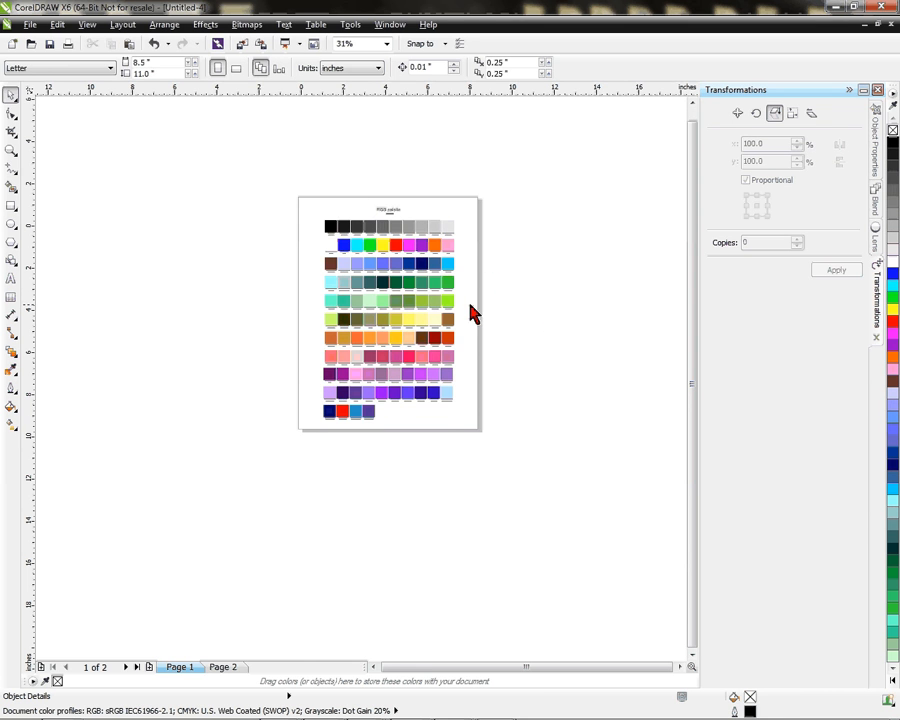
{"action": "mouse_move", "coordinate": [316, 182]}
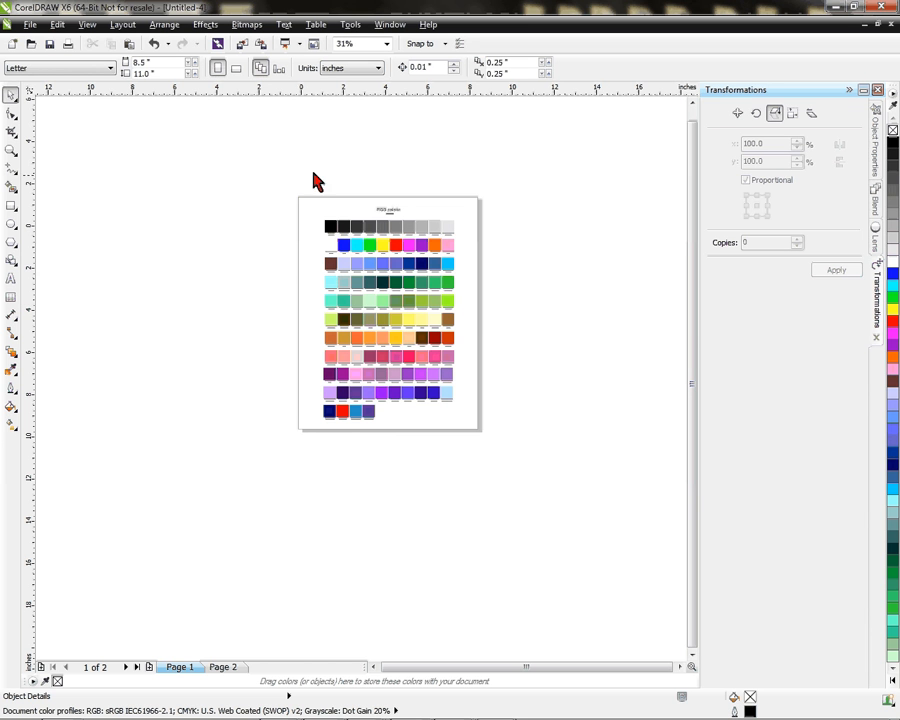
{"action": "mouse_move", "coordinate": [404, 310]}
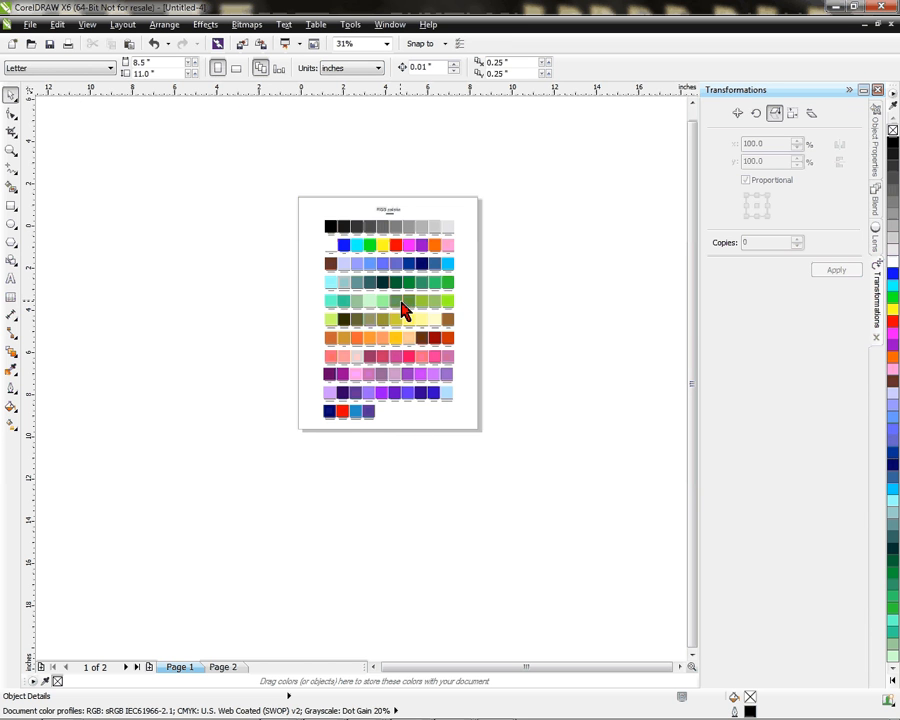
{"action": "mouse_move", "coordinate": [448, 430]}
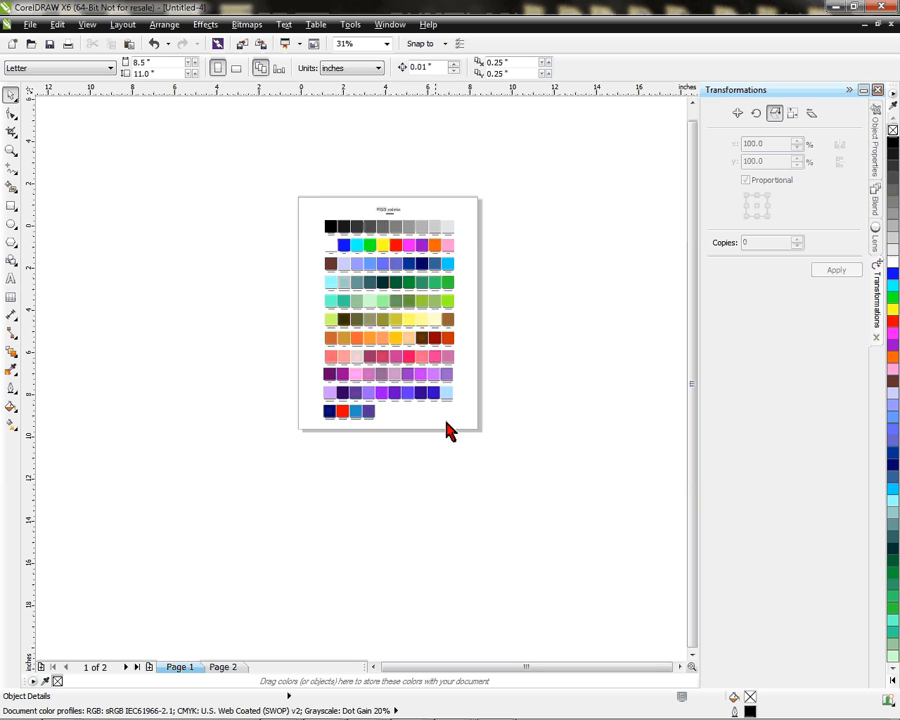
{"action": "mouse_move", "coordinate": [388, 84]}
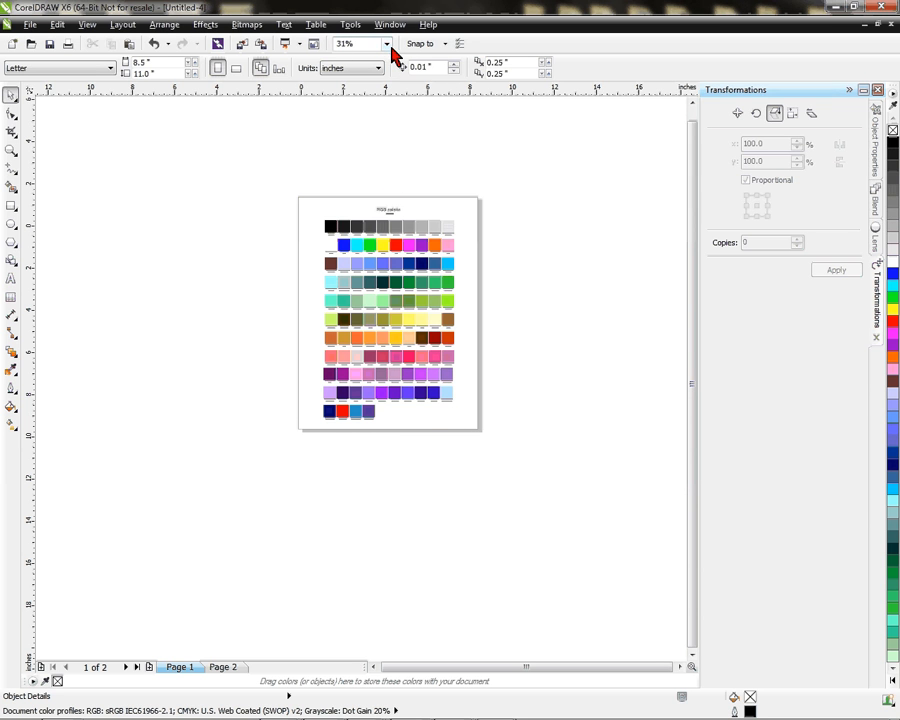
Step: Zoom to about 79% to inspect the swatch rows, then return to 75%
{"action": "left_click", "coordinate": [384, 44]}
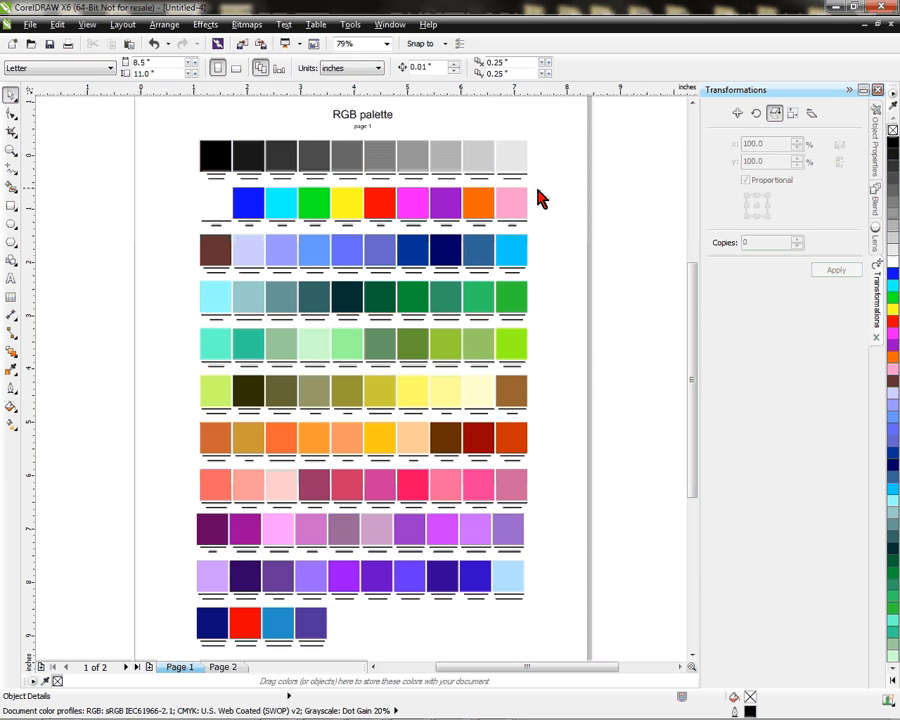
{"action": "mouse_move", "coordinate": [478, 164]}
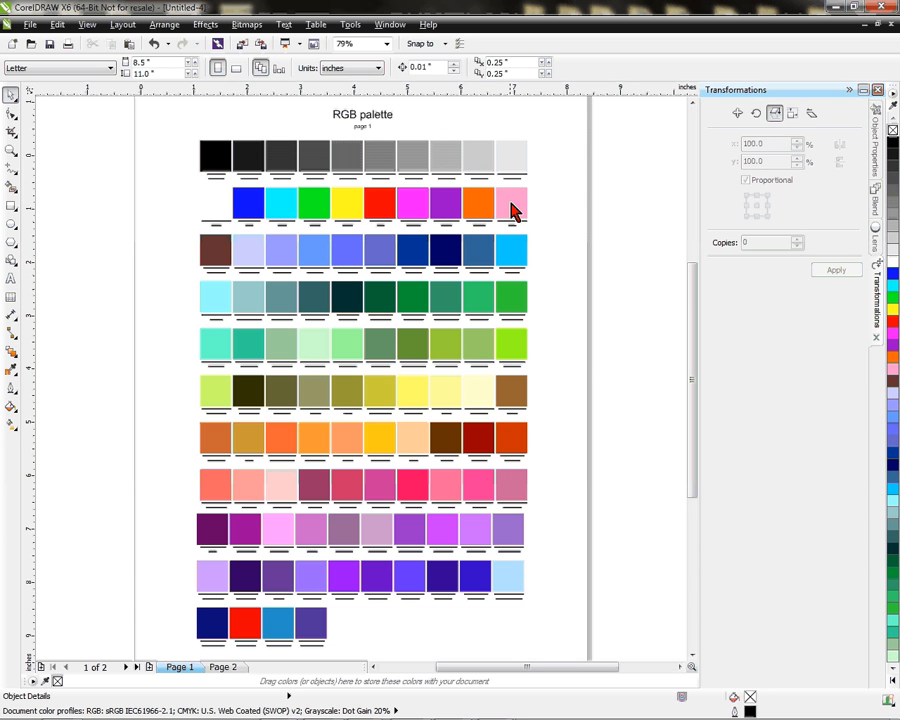
{"action": "mouse_move", "coordinate": [388, 328]}
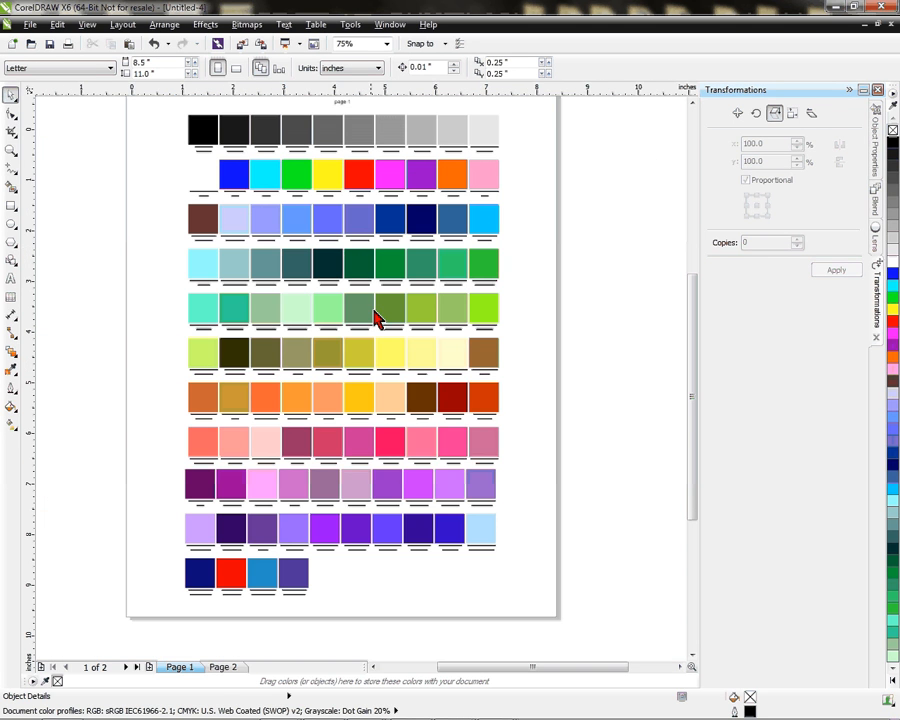
{"action": "mouse_move", "coordinate": [370, 388]}
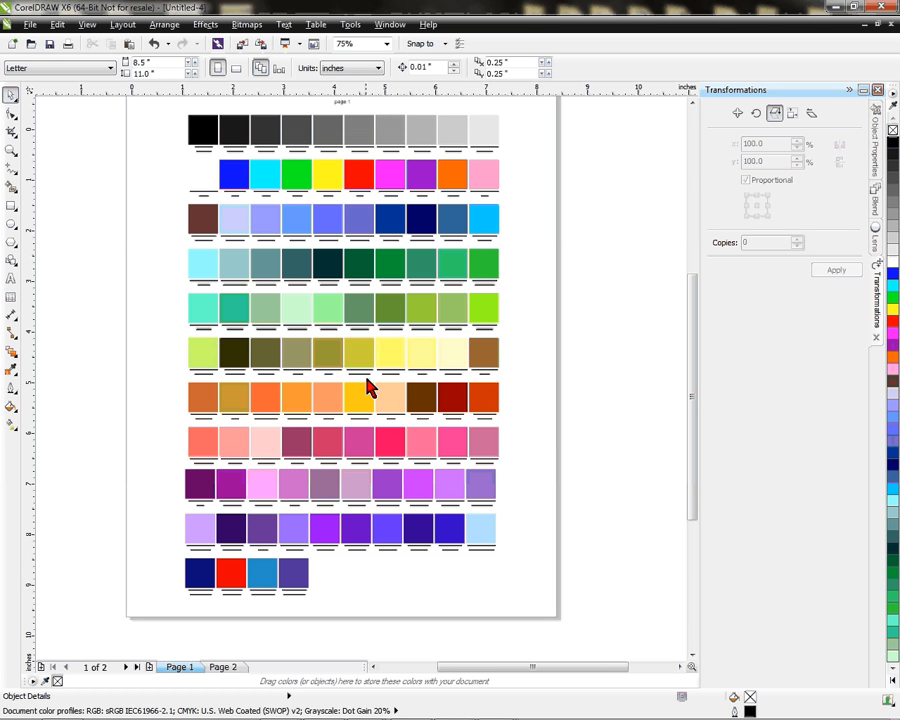
{"action": "mouse_move", "coordinate": [364, 412]}
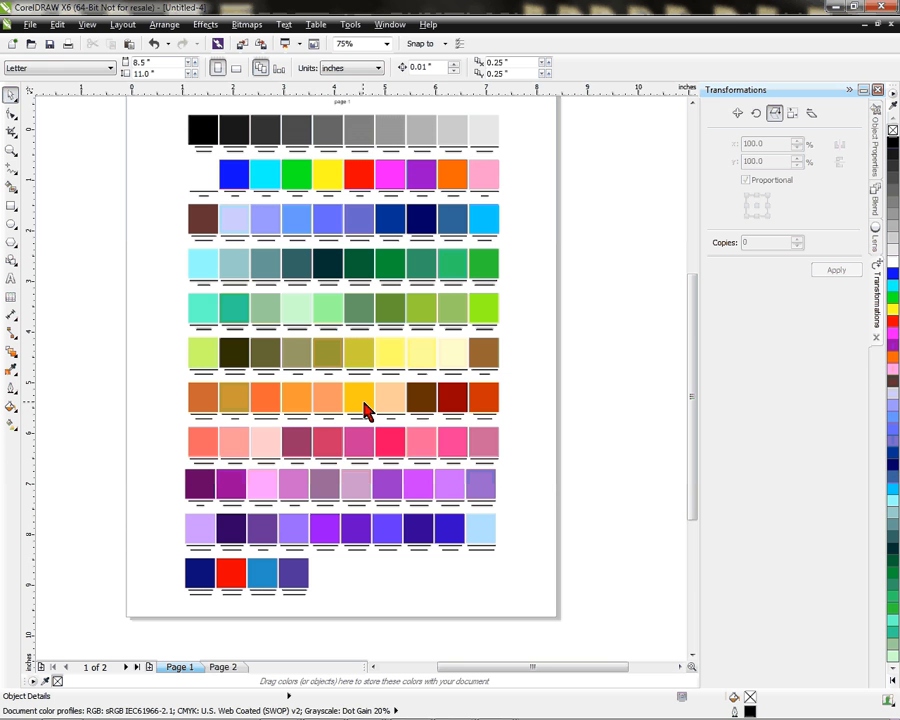
{"action": "mouse_move", "coordinate": [358, 410]}
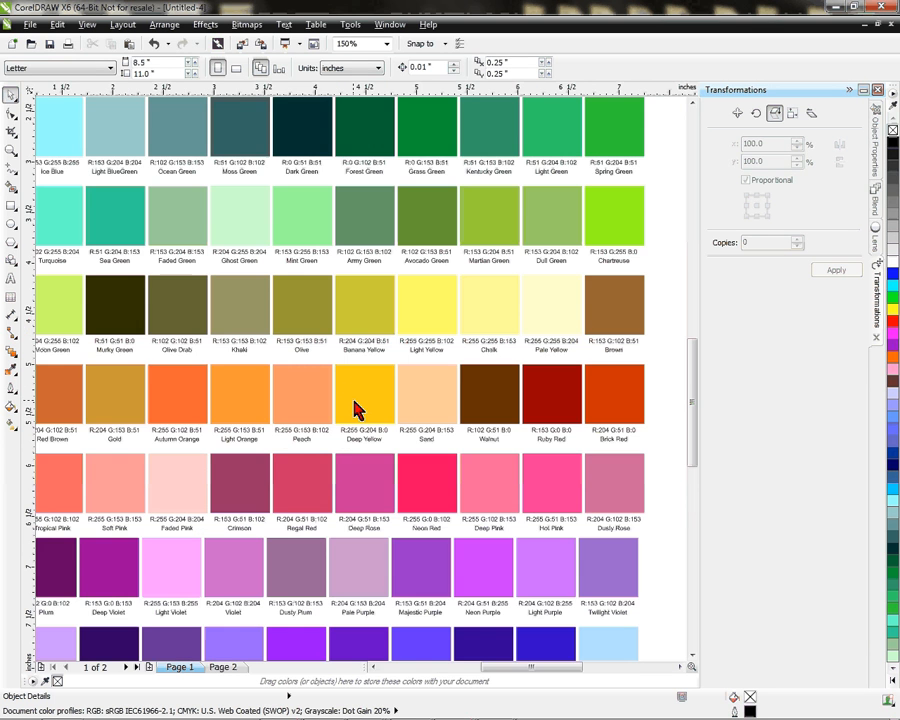
{"action": "left_click", "coordinate": [388, 44]}
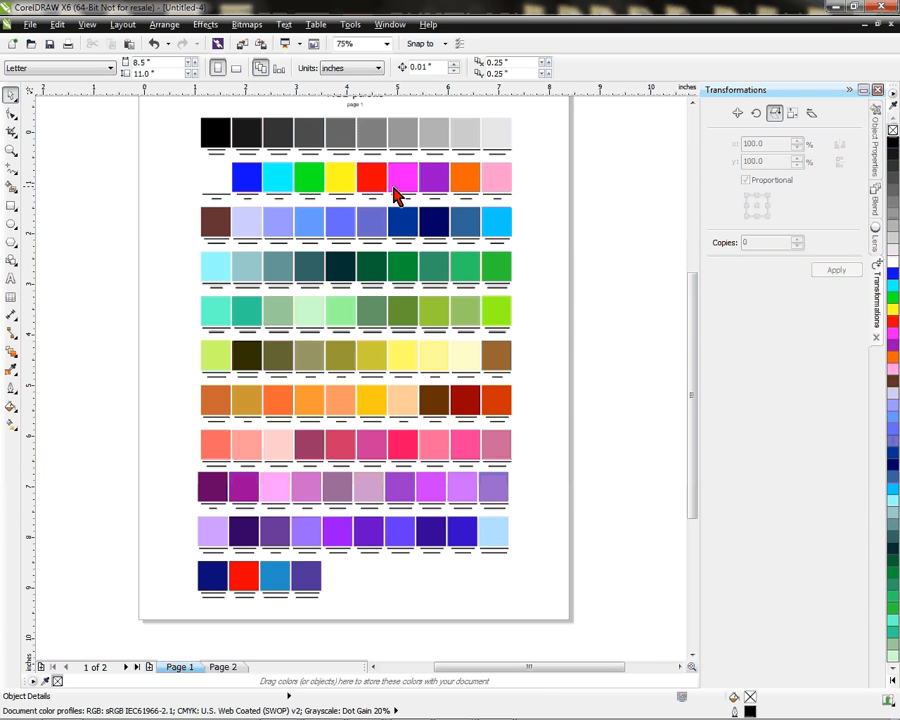
{"action": "mouse_move", "coordinate": [408, 188]}
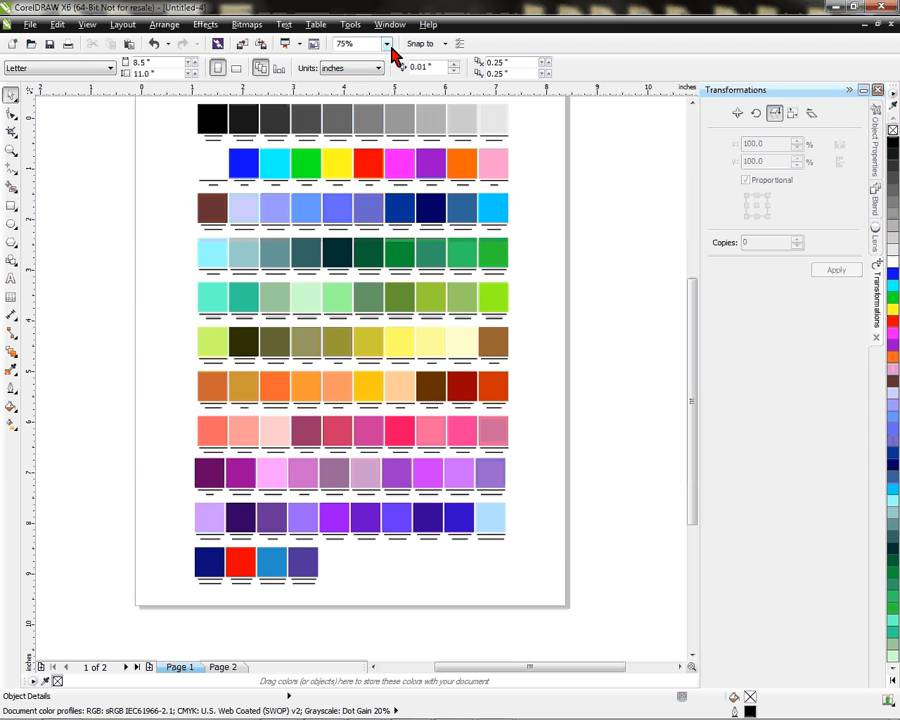
Step: Zoom to 300% so labels like Navy Blue R:0 G:51 B:153 are legible
{"action": "left_click", "coordinate": [386, 44]}
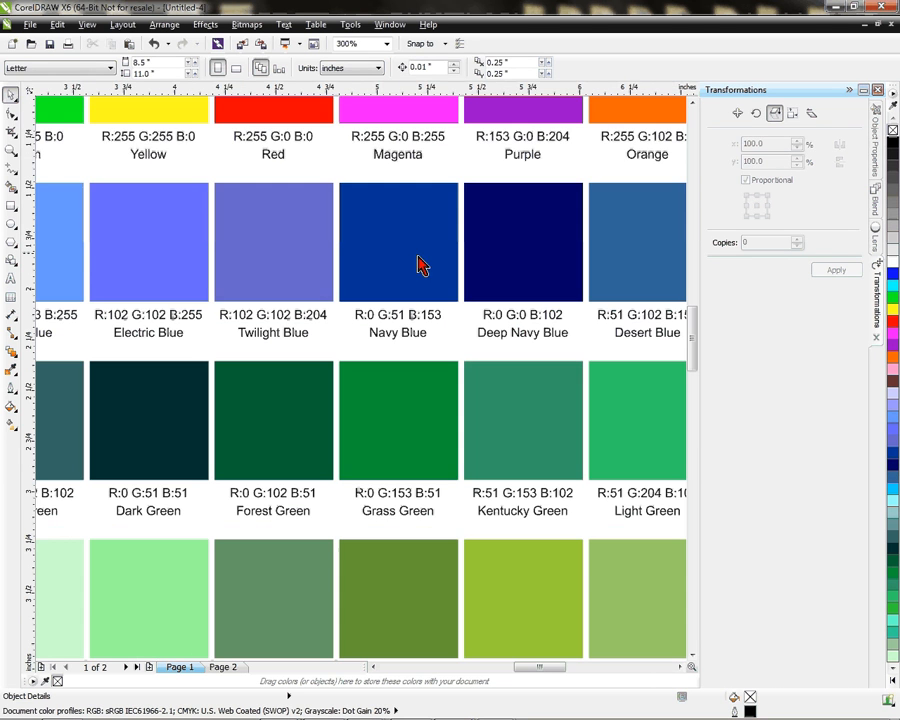
{"action": "mouse_move", "coordinate": [396, 320]}
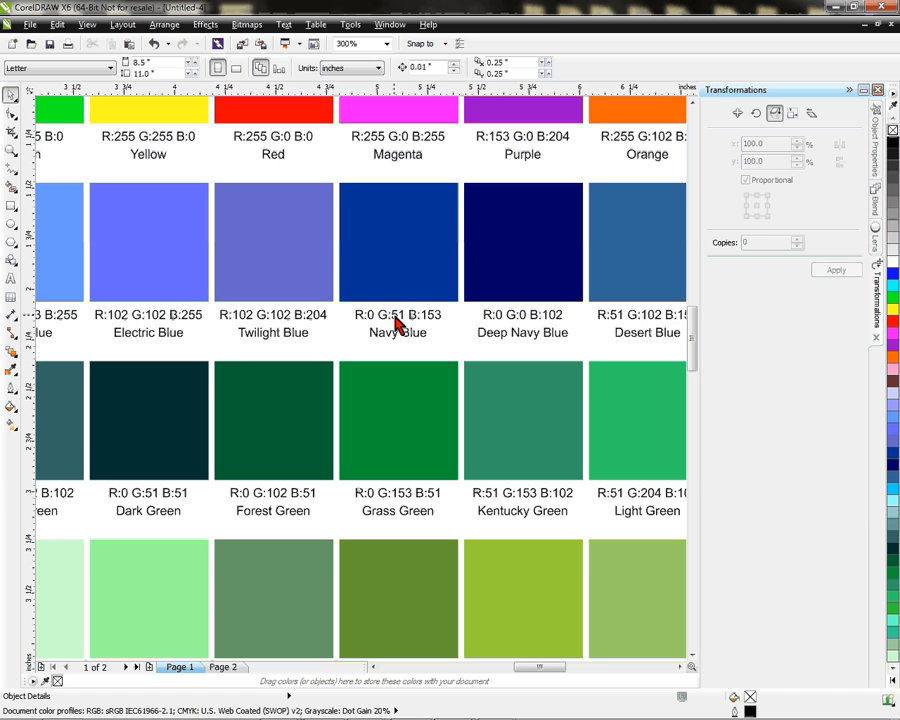
{"action": "mouse_move", "coordinate": [434, 296]}
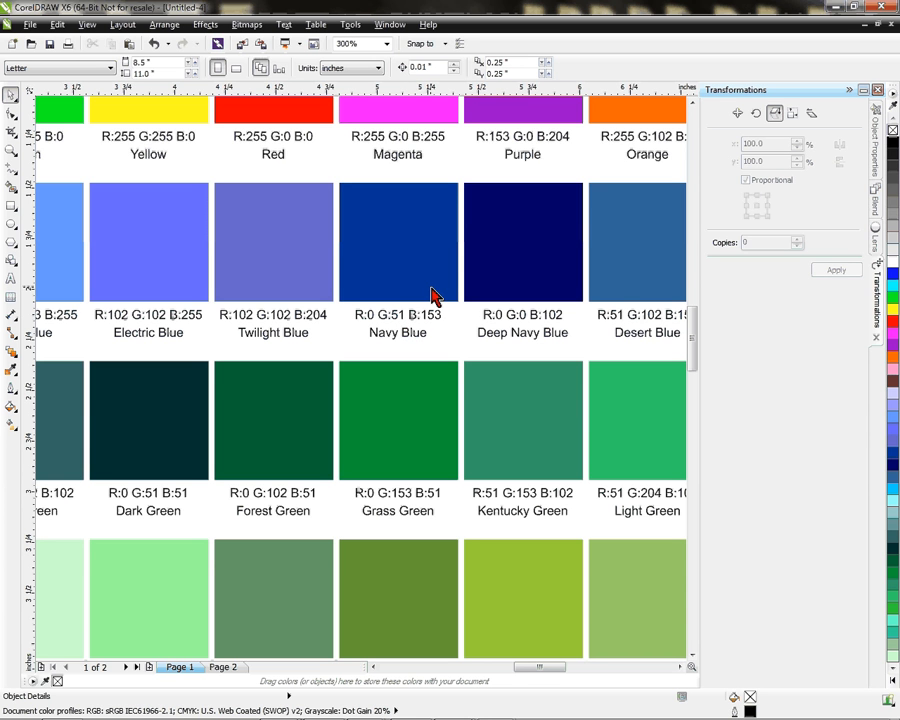
{"action": "mouse_move", "coordinate": [416, 318]}
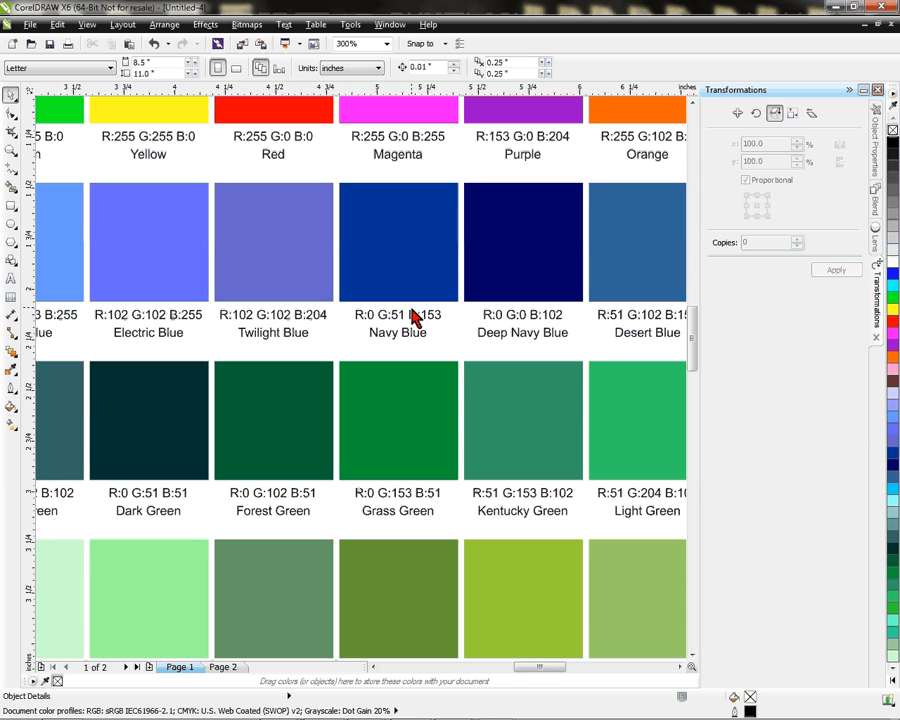
{"action": "mouse_move", "coordinate": [416, 280]}
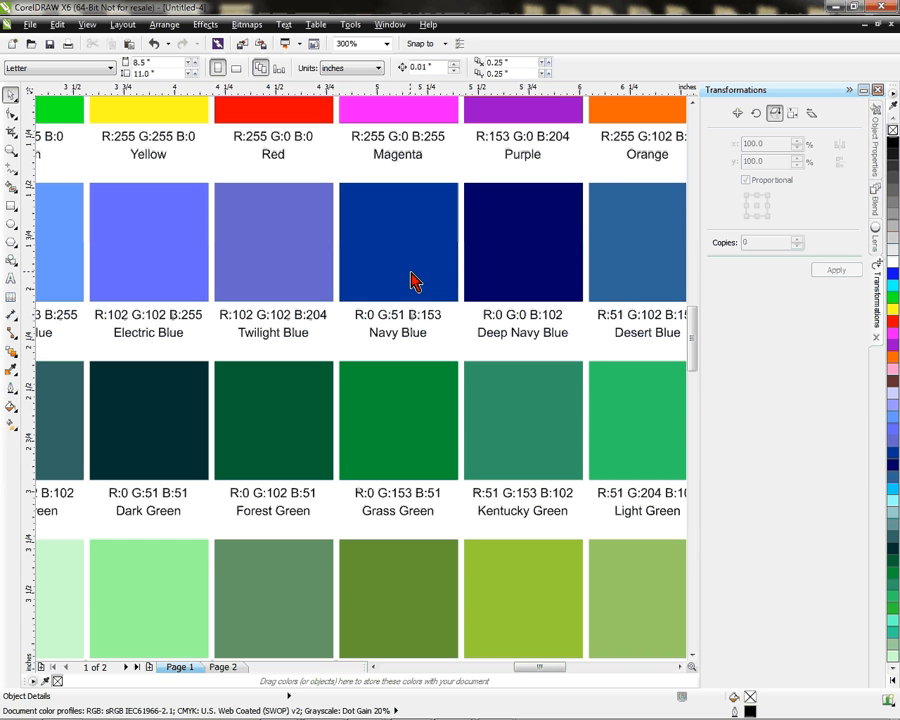
{"action": "mouse_move", "coordinate": [400, 264]}
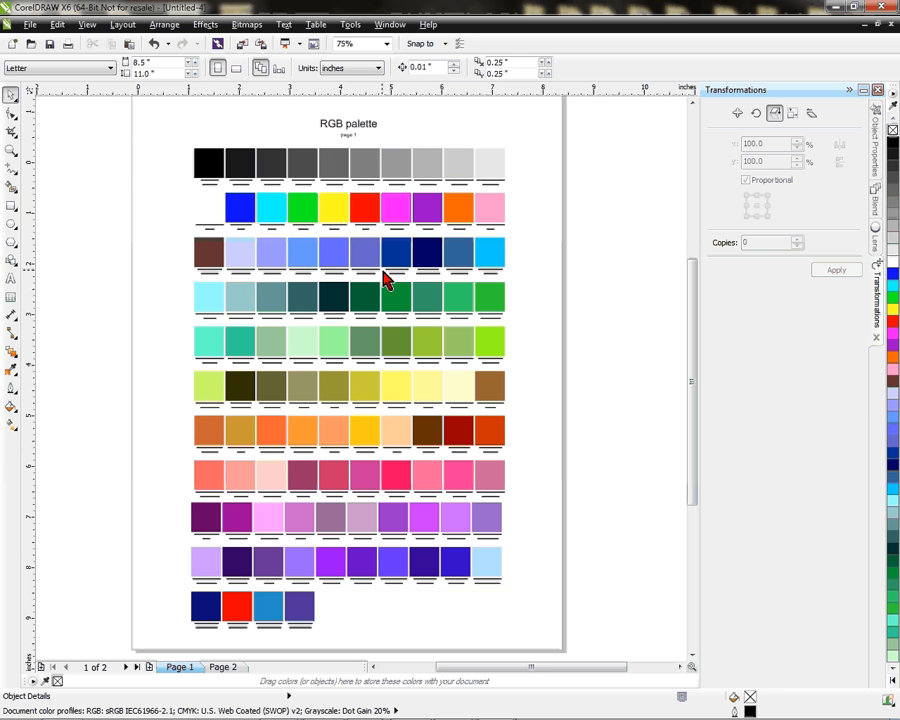
{"action": "mouse_move", "coordinate": [450, 292]}
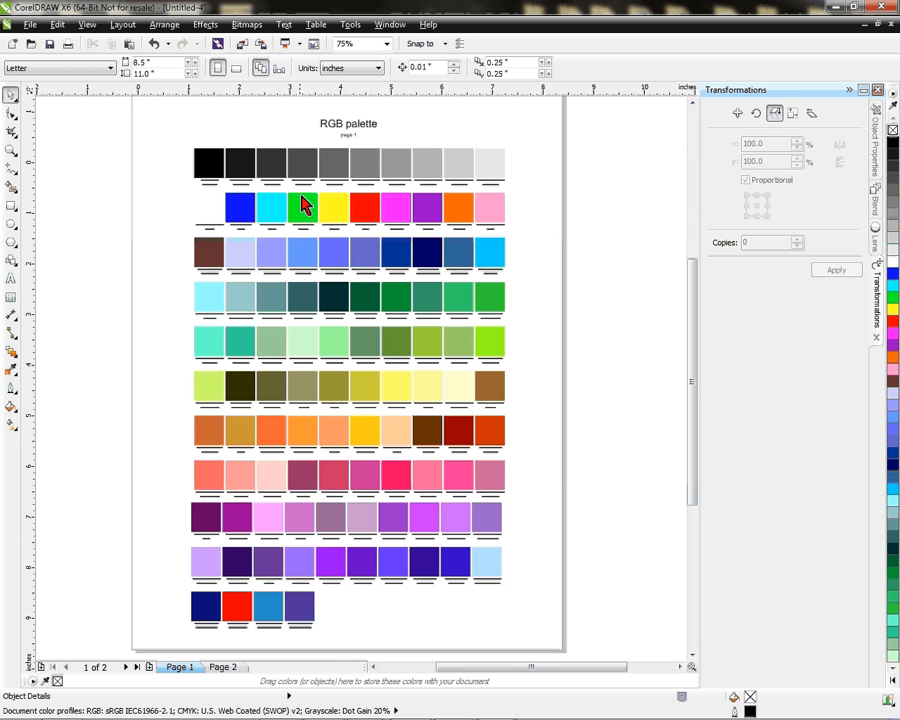
{"action": "mouse_move", "coordinate": [288, 198]}
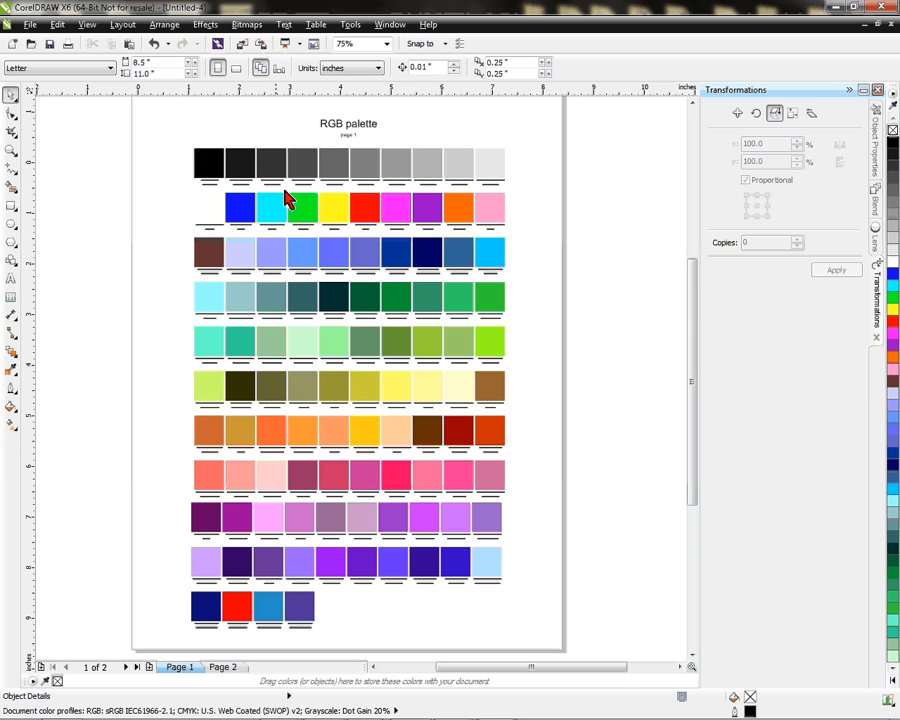
{"action": "mouse_move", "coordinate": [348, 248]}
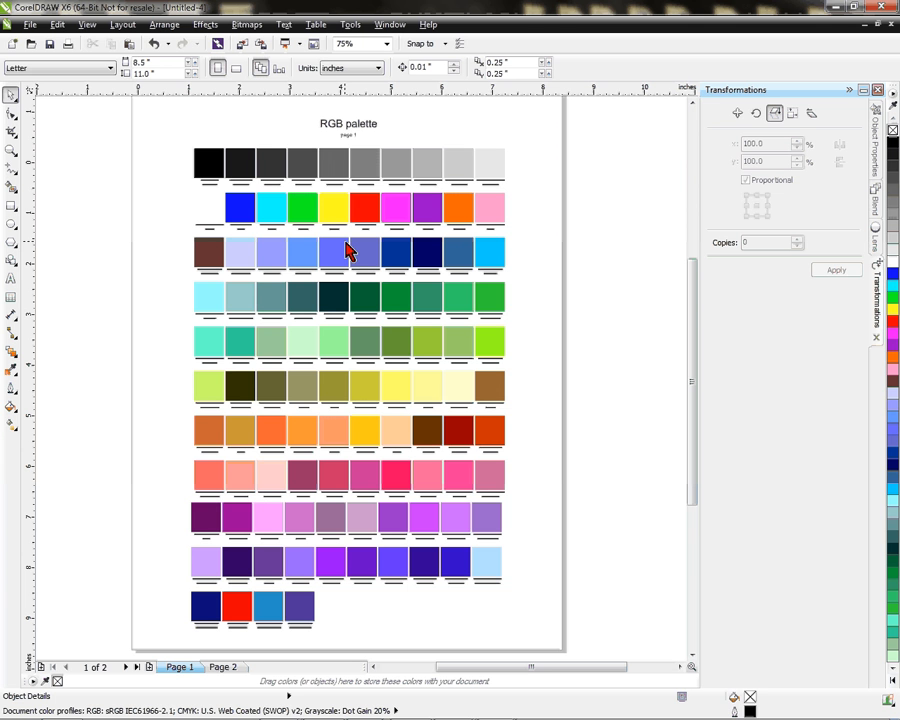
{"action": "mouse_move", "coordinate": [396, 352]}
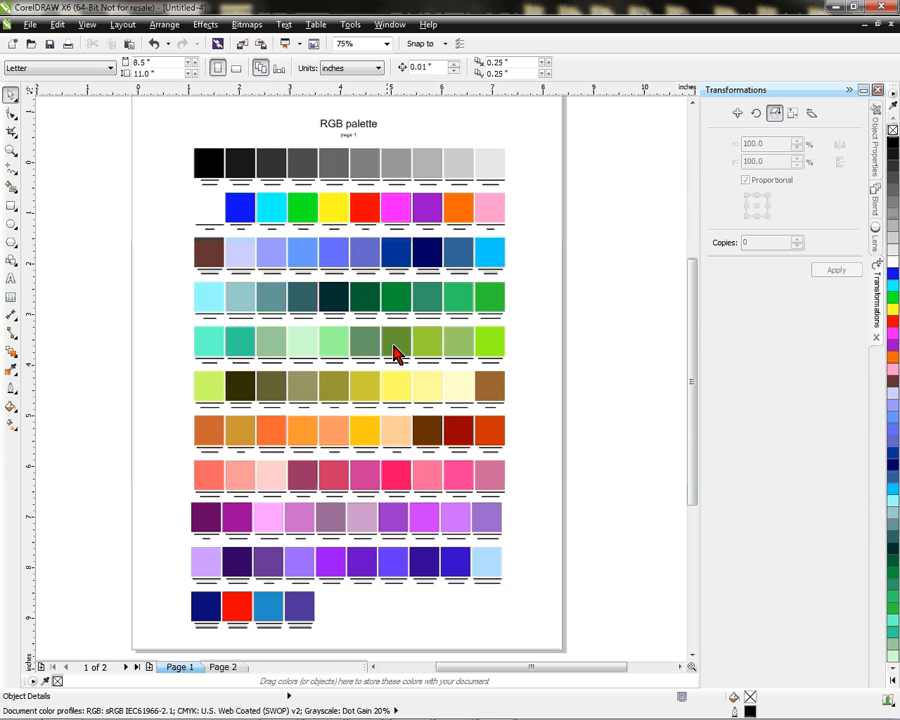